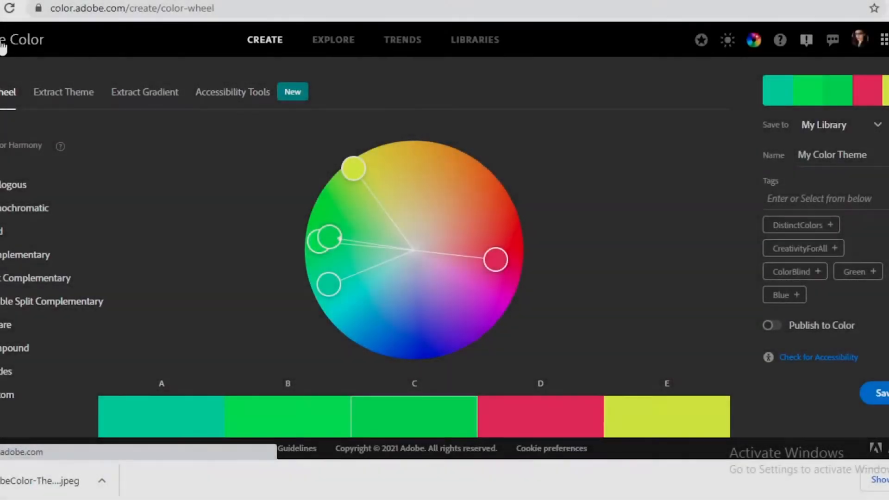
- Scroll through the Explore gallery's community colour themes
scroll(down, 3)
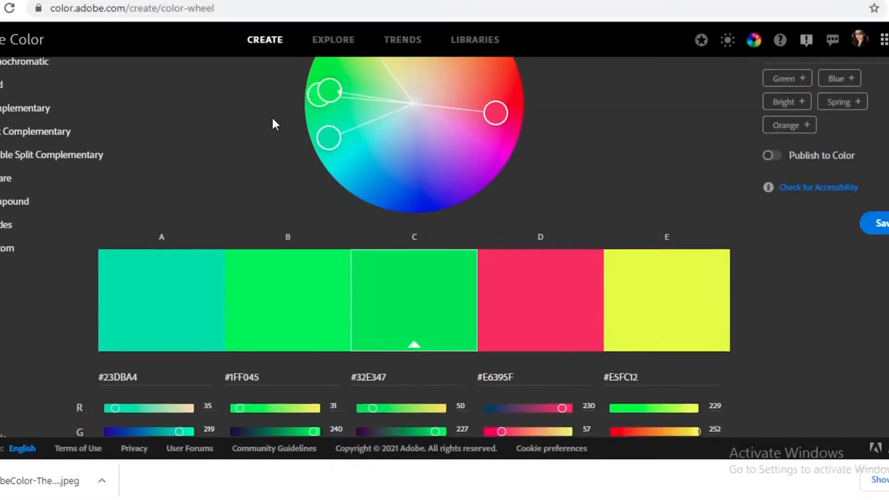
scroll(up, 3)
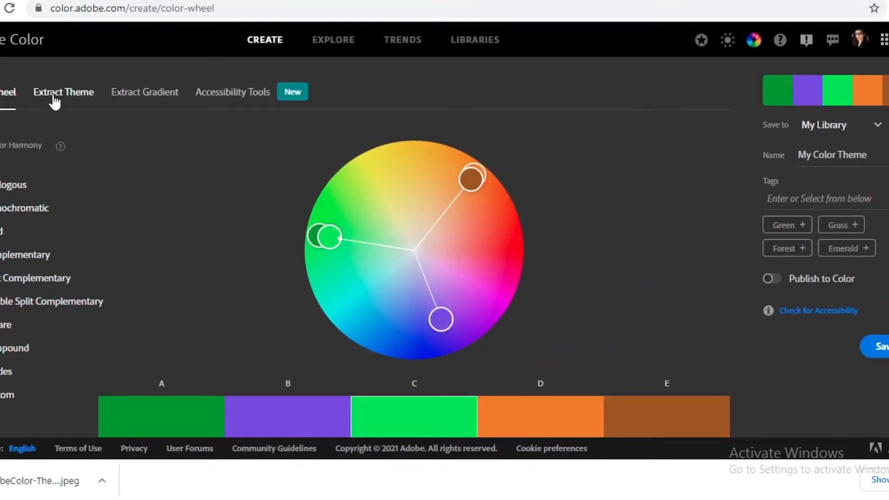
click(333, 40)
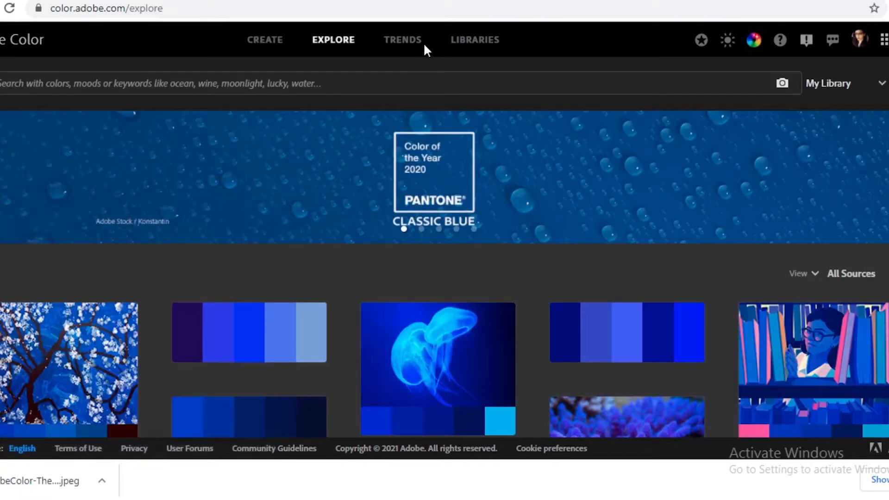
scroll(down, 3)
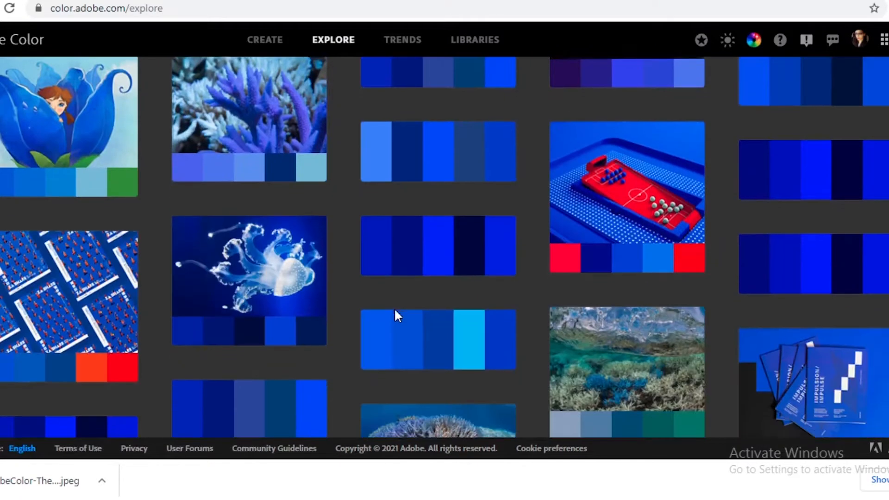
scroll(down, 3)
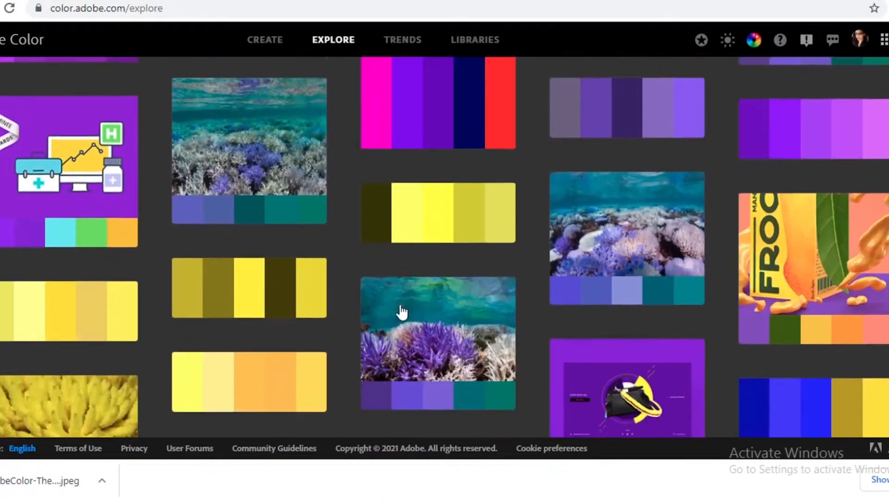
scroll(down, 3)
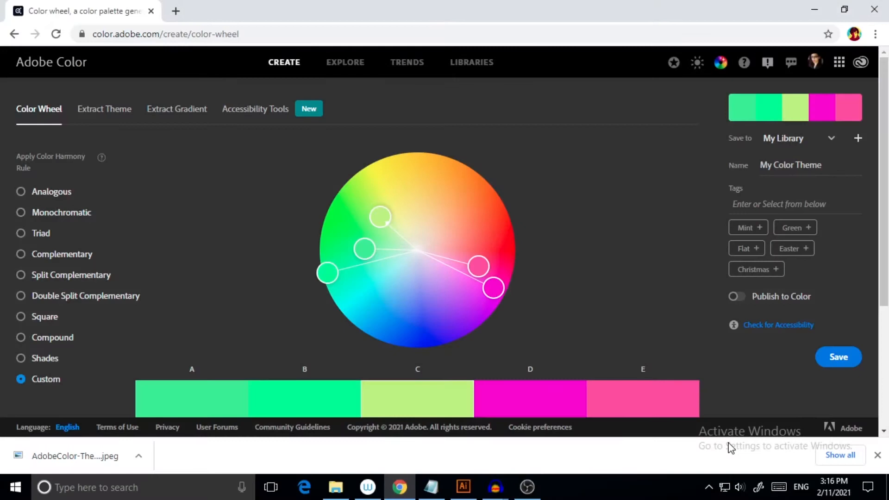
mouse_move(99, 42)
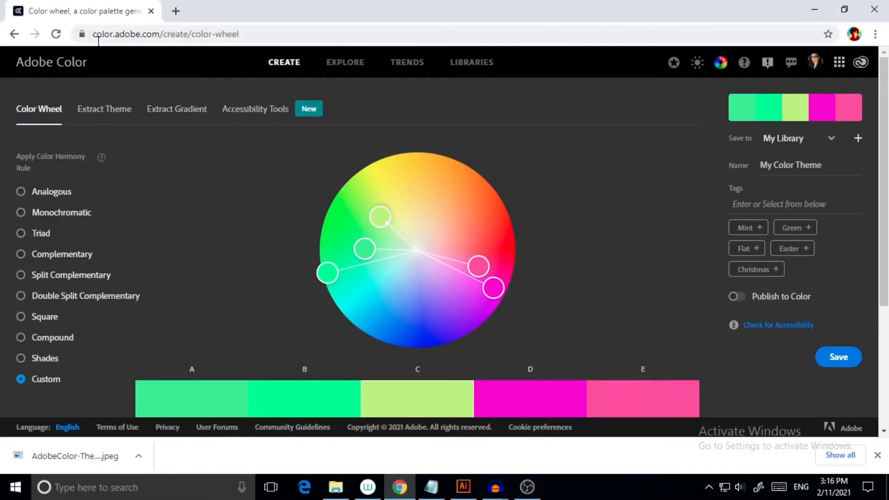
mouse_move(707, 205)
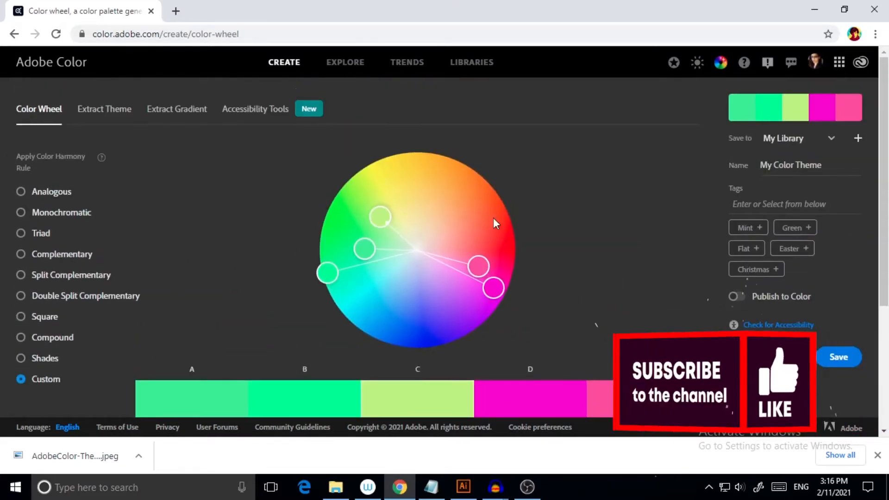
mouse_move(414, 350)
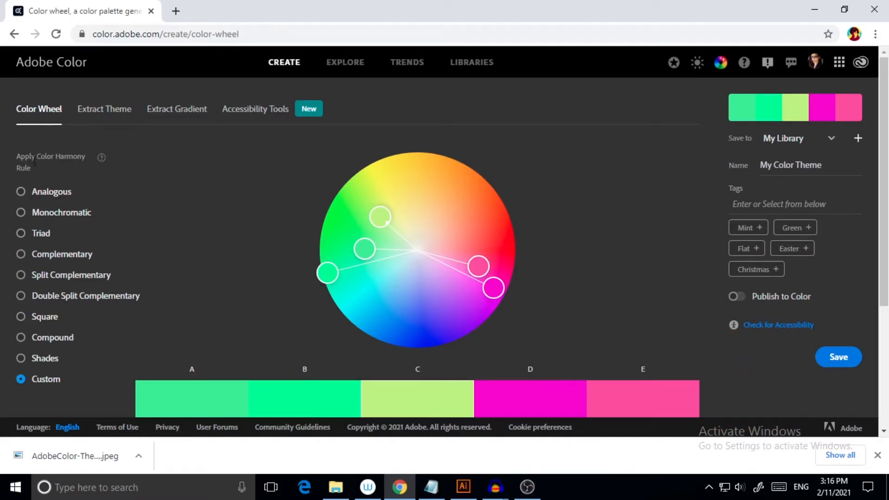
mouse_move(68, 299)
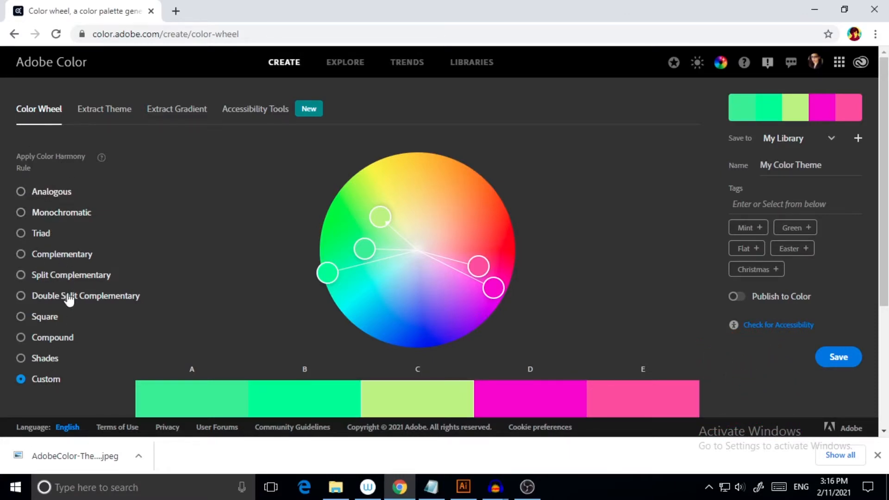
mouse_move(57, 201)
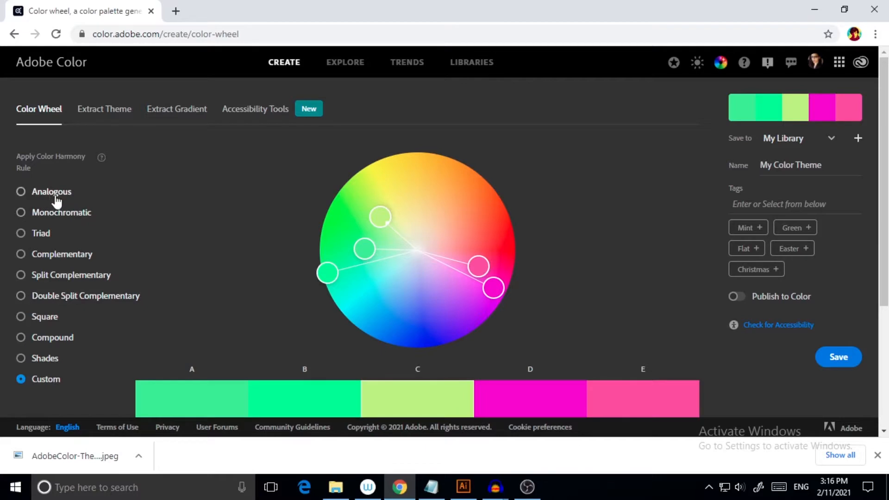
mouse_move(80, 238)
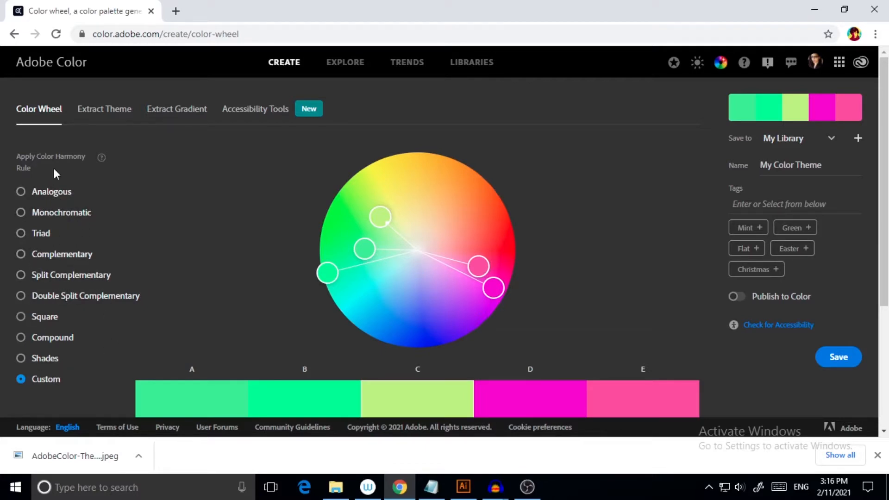
mouse_move(21, 195)
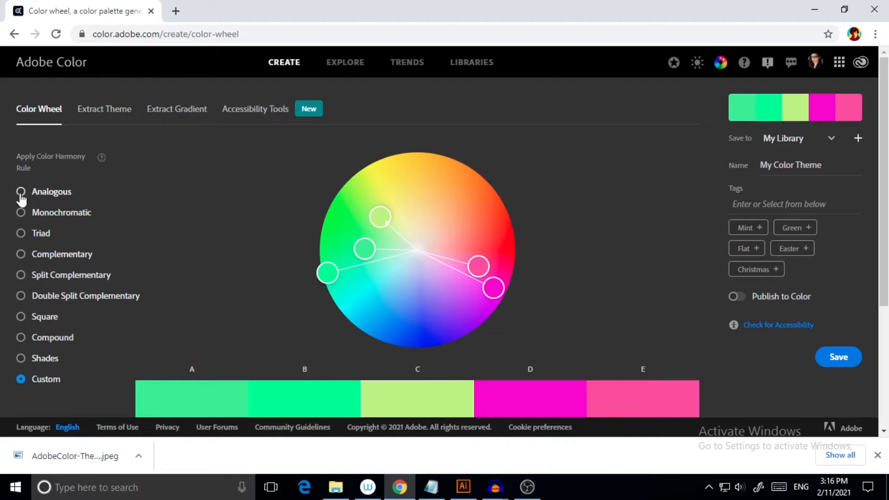
- Apply the Analogous harmony rule and view the swatch hex codes, #6EF977 to #F9ED6E
click(20, 191)
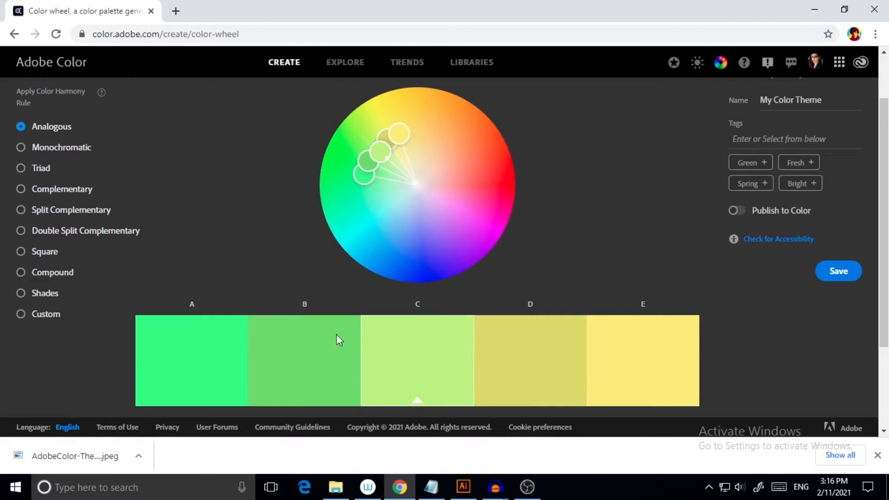
scroll(down, 3)
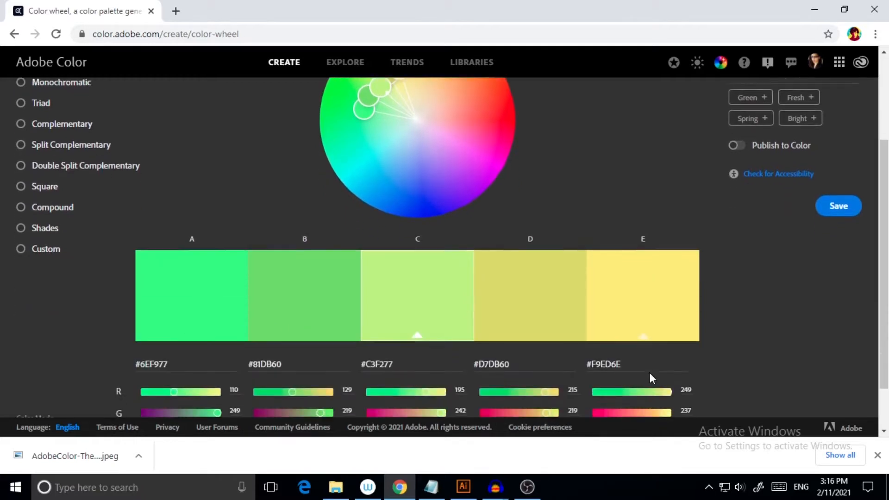
mouse_move(419, 337)
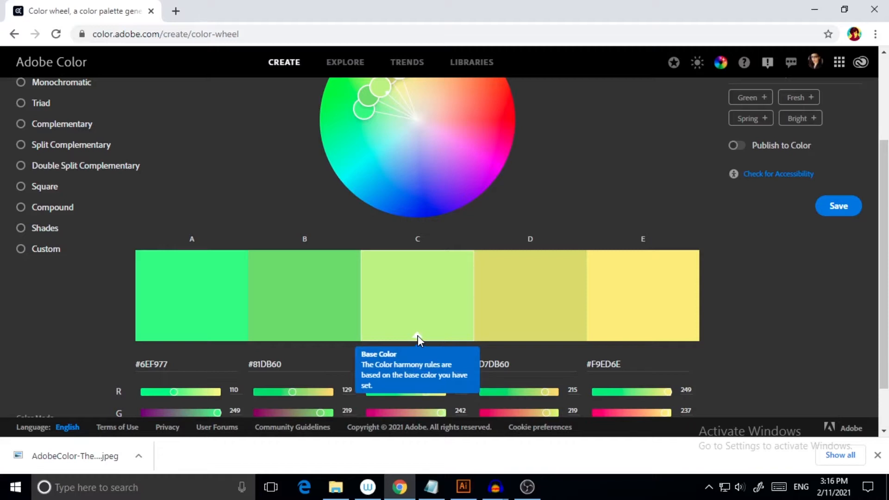
mouse_move(393, 363)
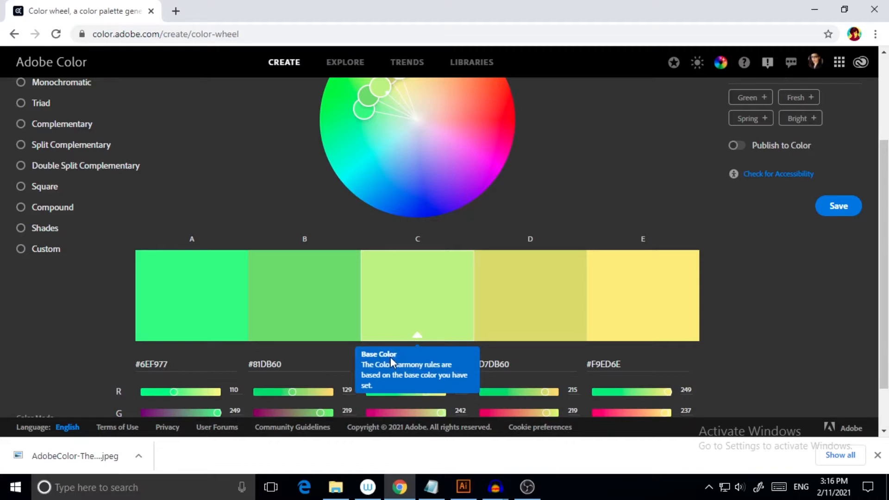
mouse_move(425, 318)
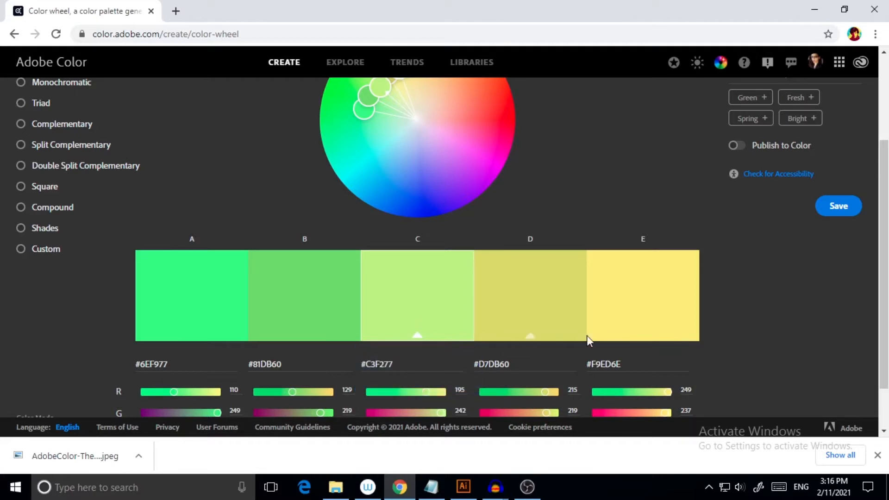
mouse_move(682, 331)
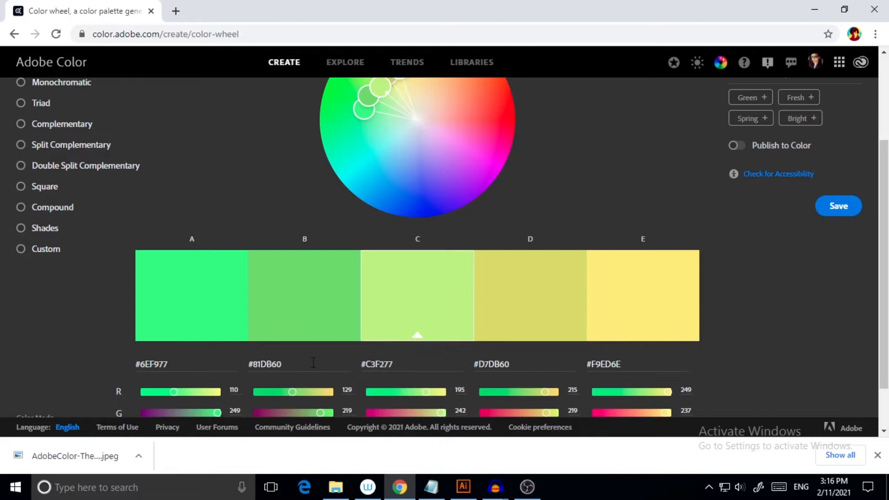
- Scroll down to the blue and brightness values for all five swatches in RGB mode
scroll(down, 3)
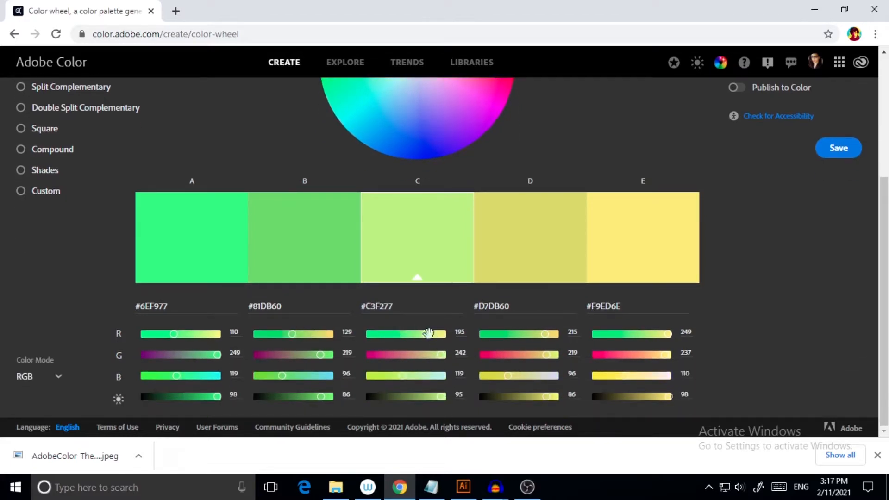
mouse_move(389, 326)
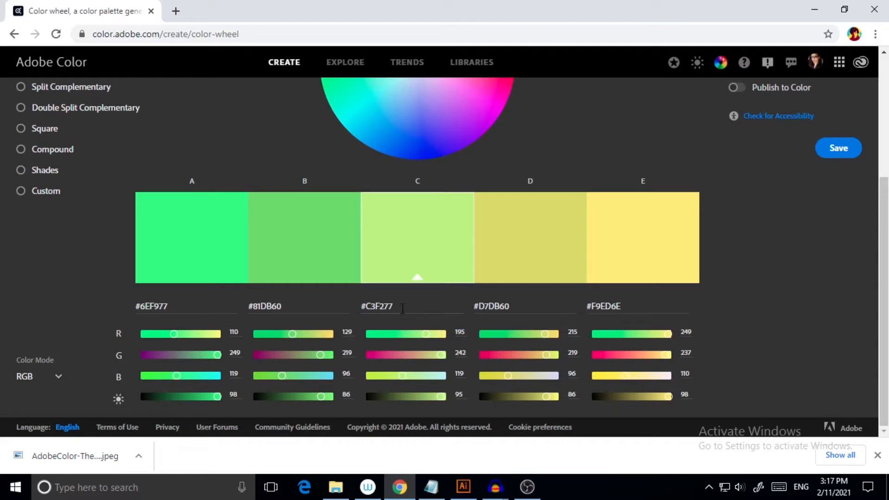
mouse_move(412, 309)
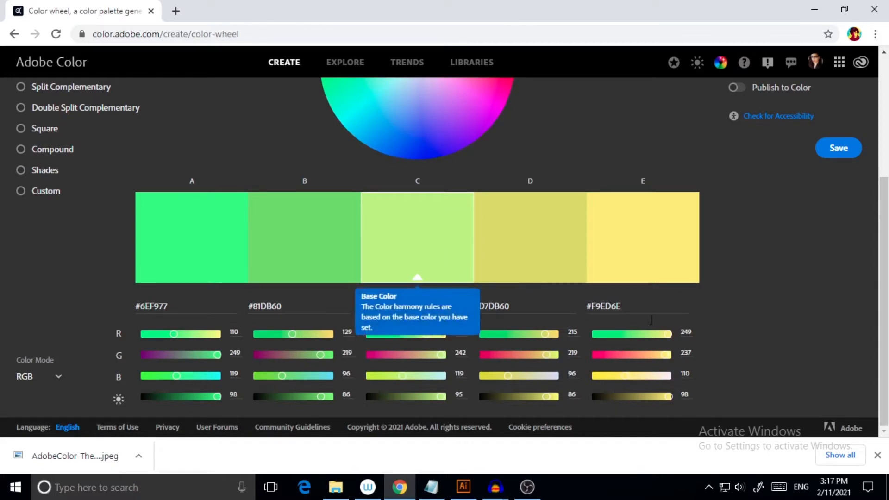
mouse_move(458, 355)
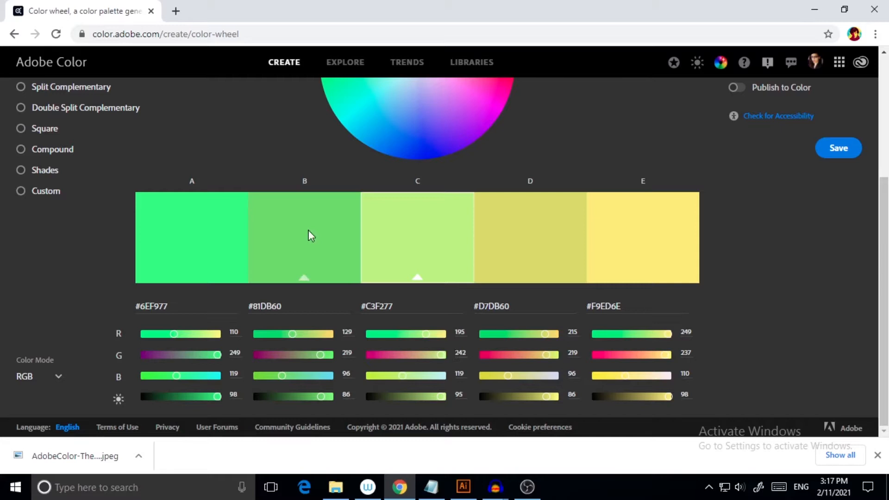
mouse_move(405, 305)
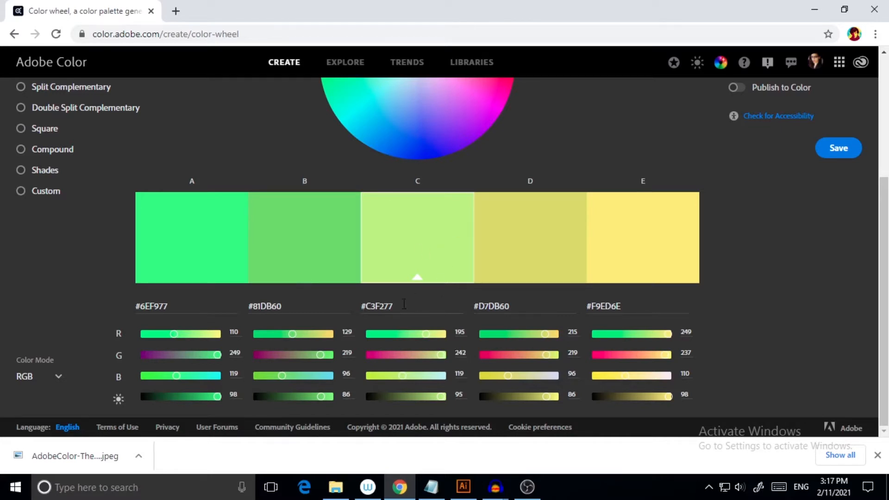
mouse_move(786, 300)
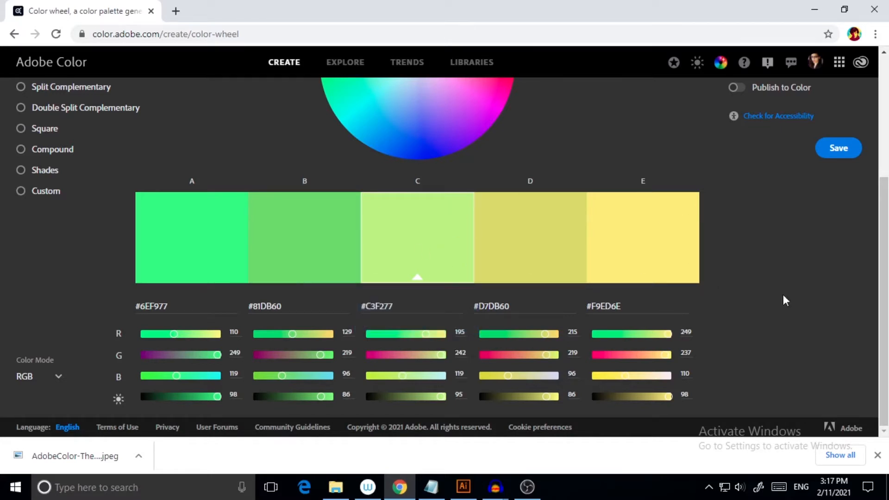
mouse_move(778, 271)
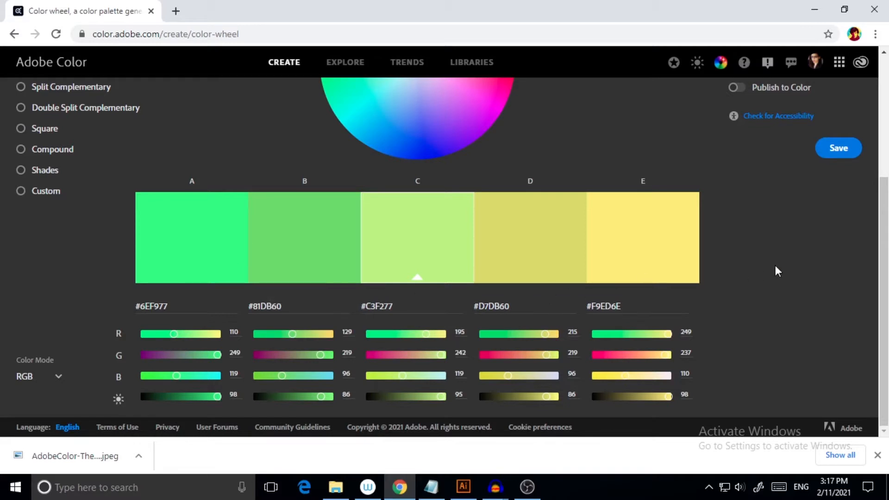
mouse_move(570, 301)
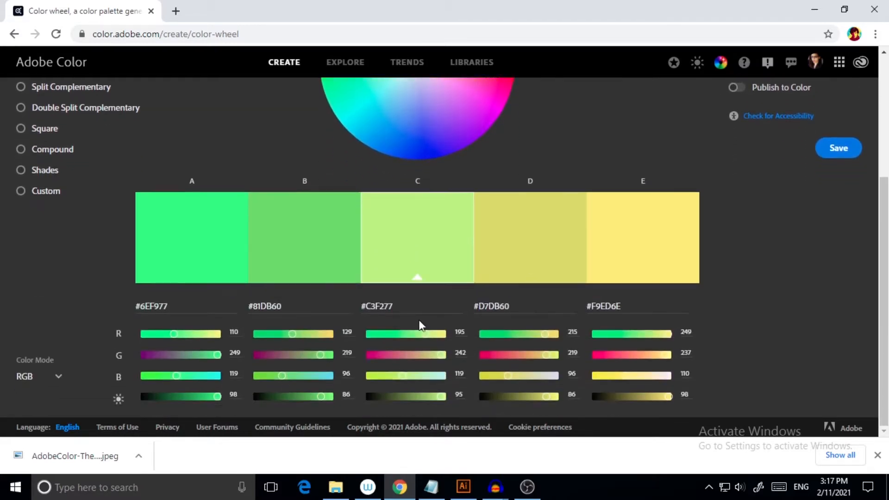
mouse_move(441, 357)
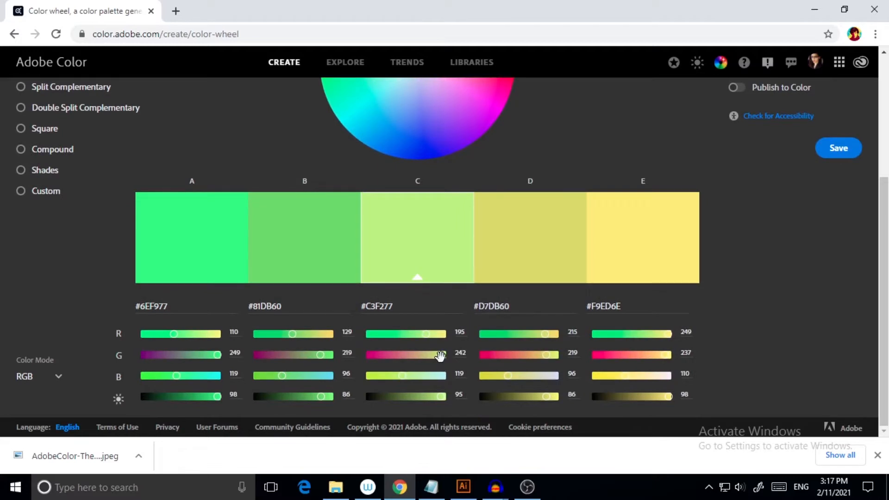
mouse_move(406, 361)
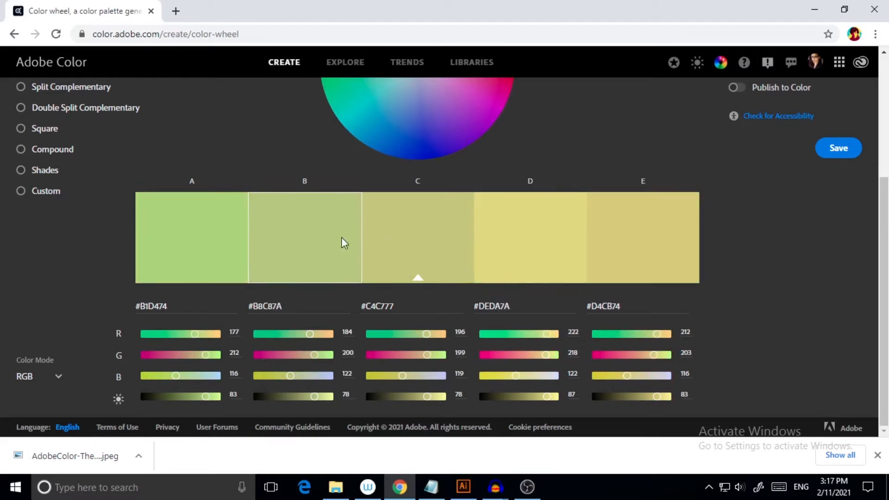
mouse_move(434, 356)
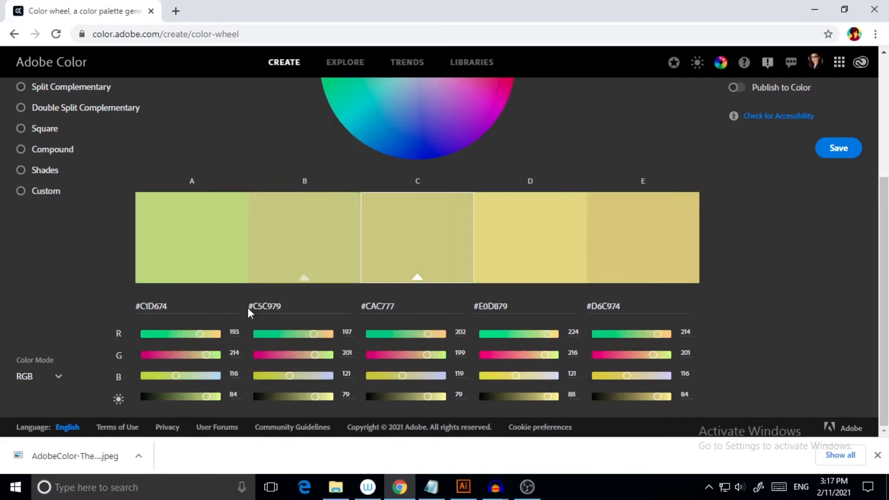
- Save the theme to My Library as 'My Color Theme' and dismiss the success message
scroll(up, 3)
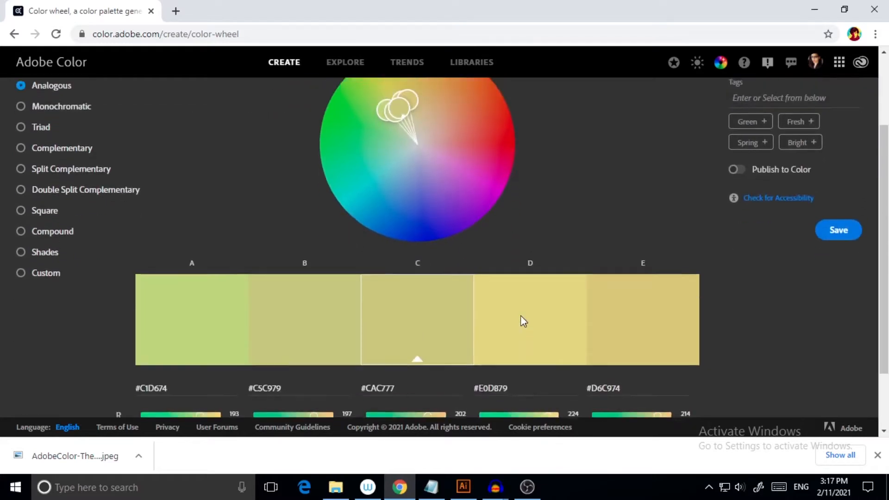
scroll(up, 3)
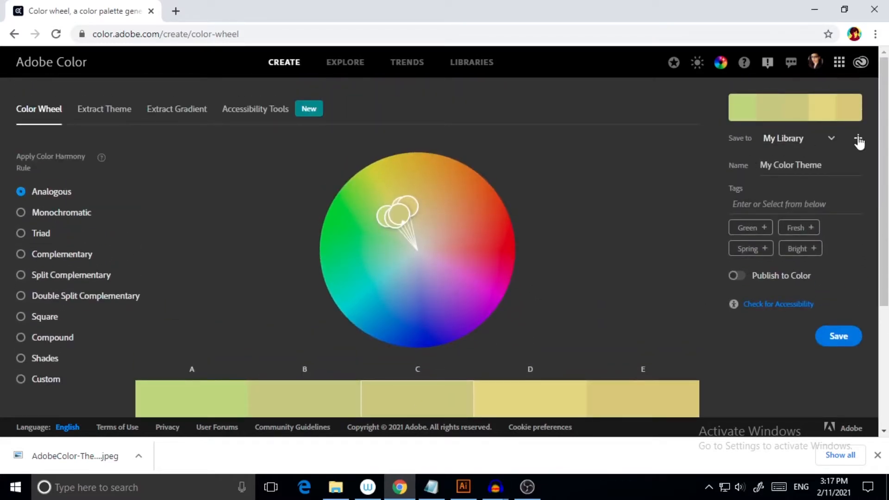
mouse_move(36, 169)
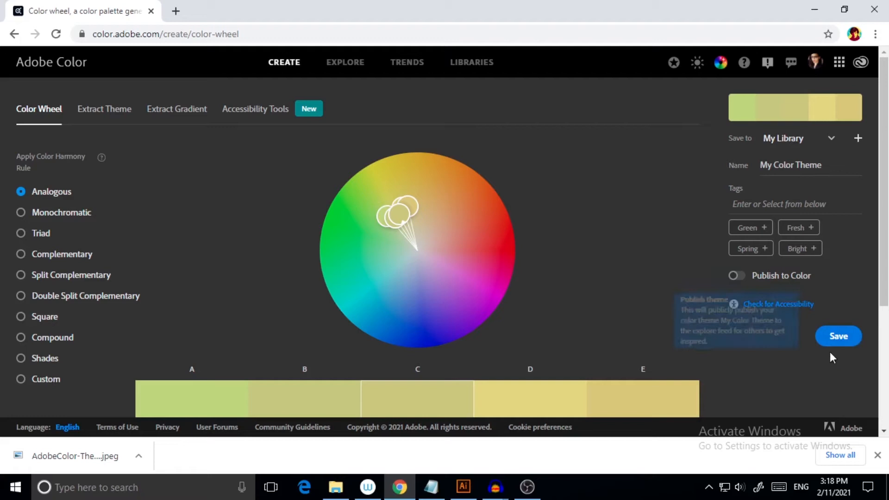
click(838, 336)
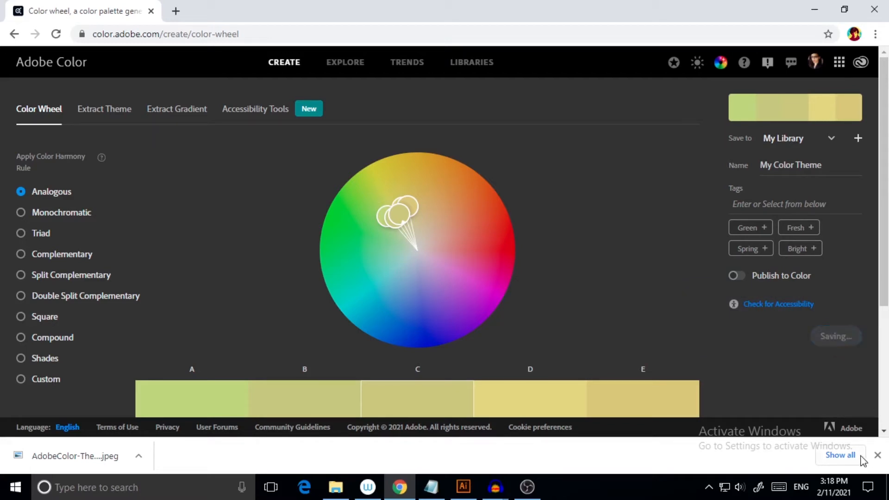
mouse_move(844, 346)
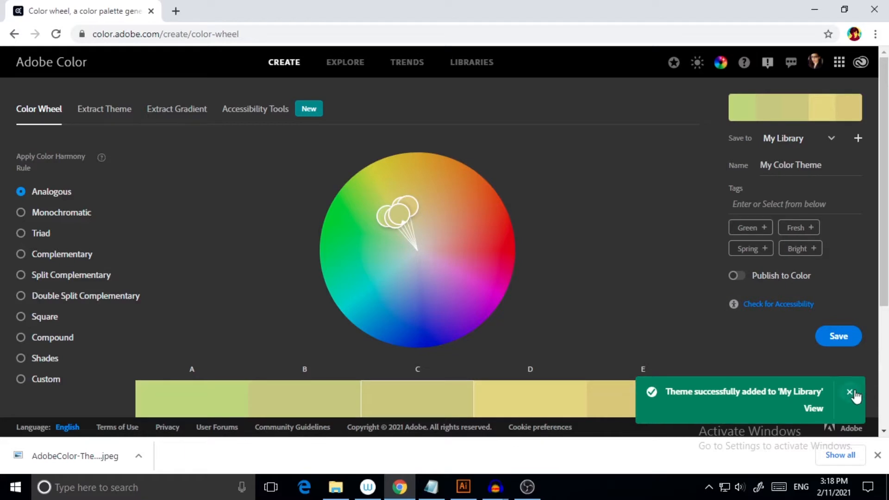
click(850, 391)
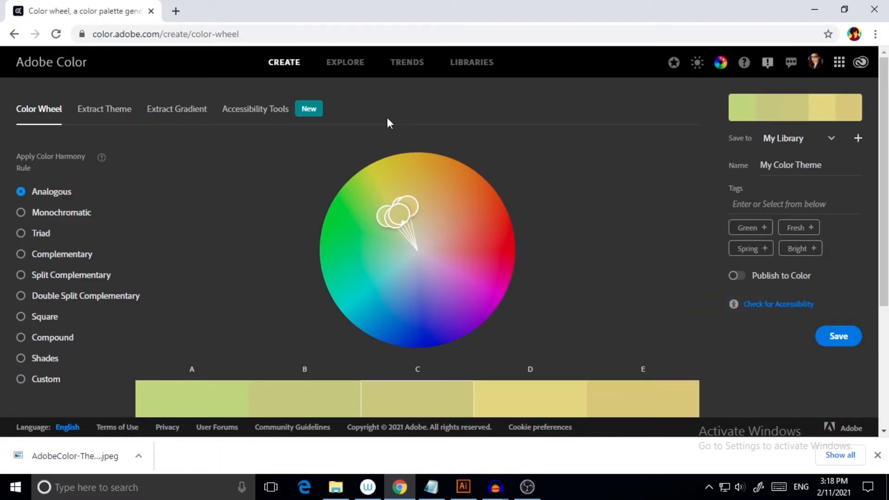
mouse_move(407, 63)
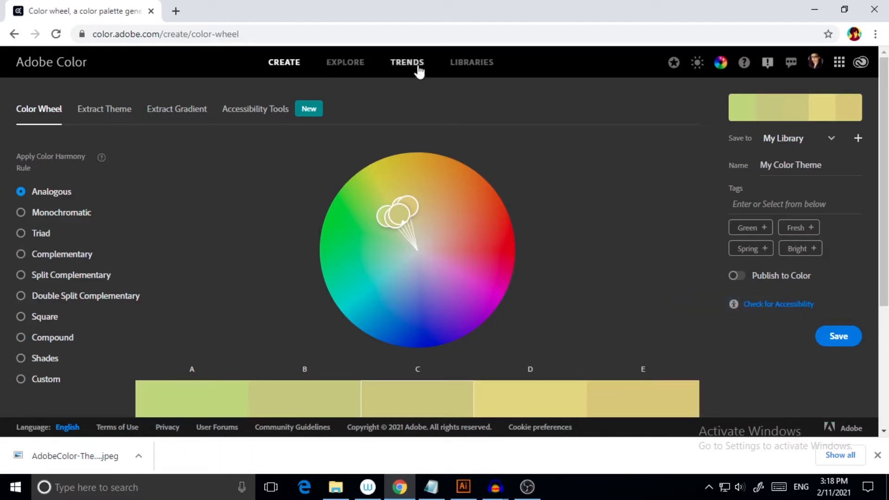
- Open Libraries, expand My Library, and scroll through its 26 saved theme cards
click(477, 62)
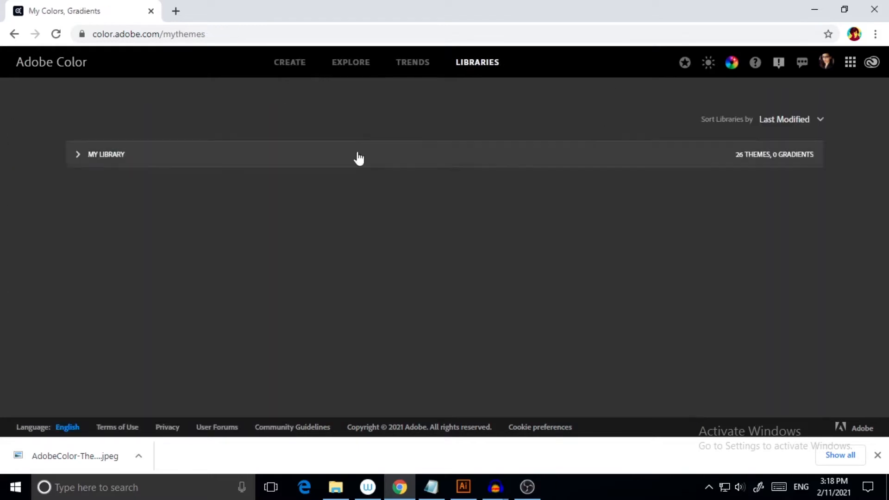
mouse_move(110, 162)
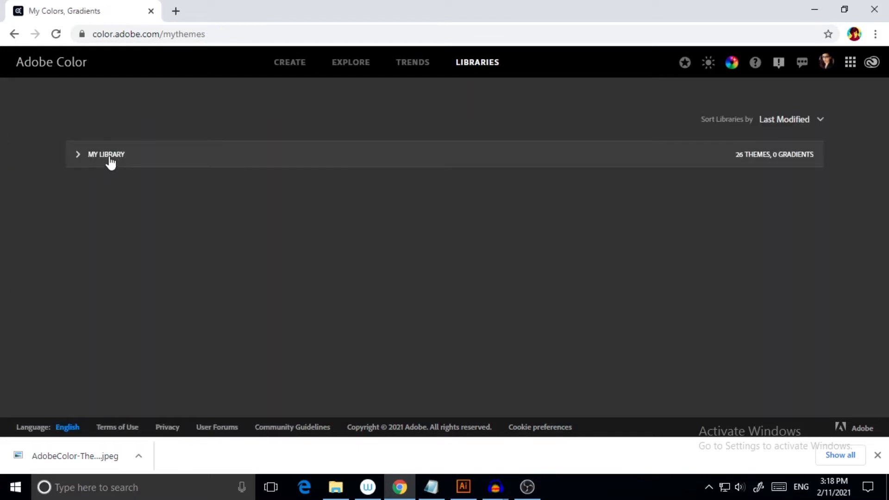
click(78, 154)
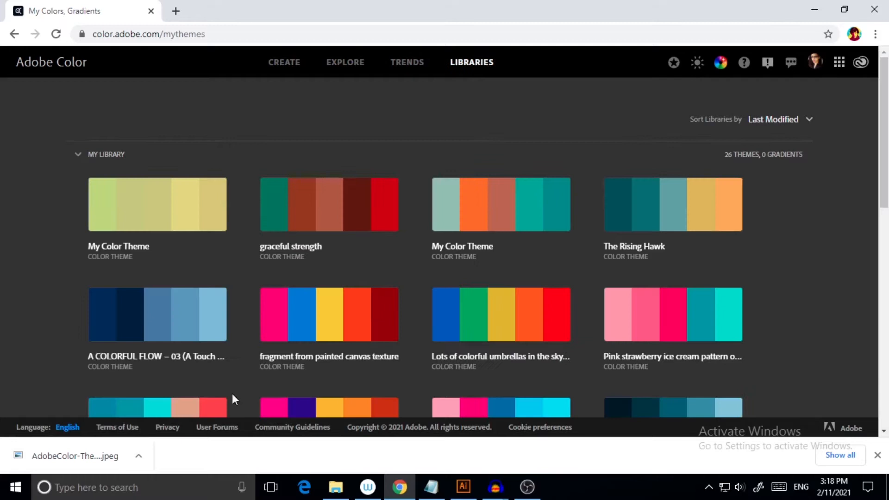
scroll(down, 3)
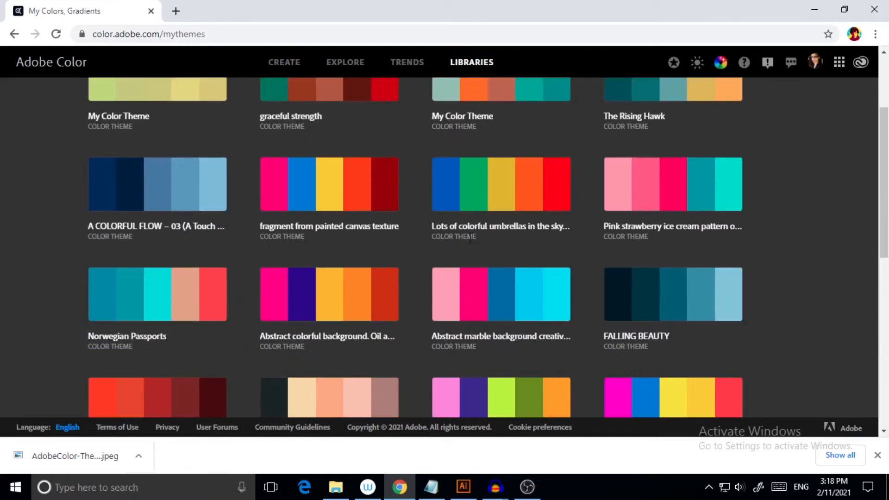
scroll(down, 3)
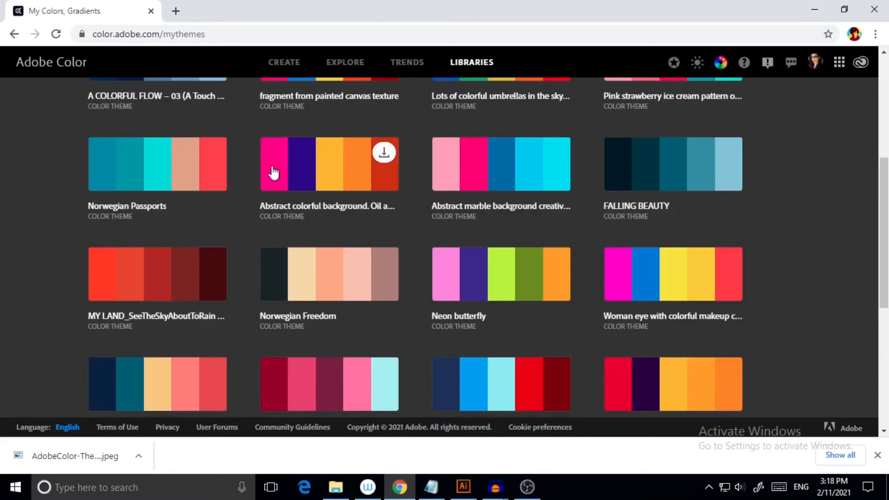
scroll(up, 3)
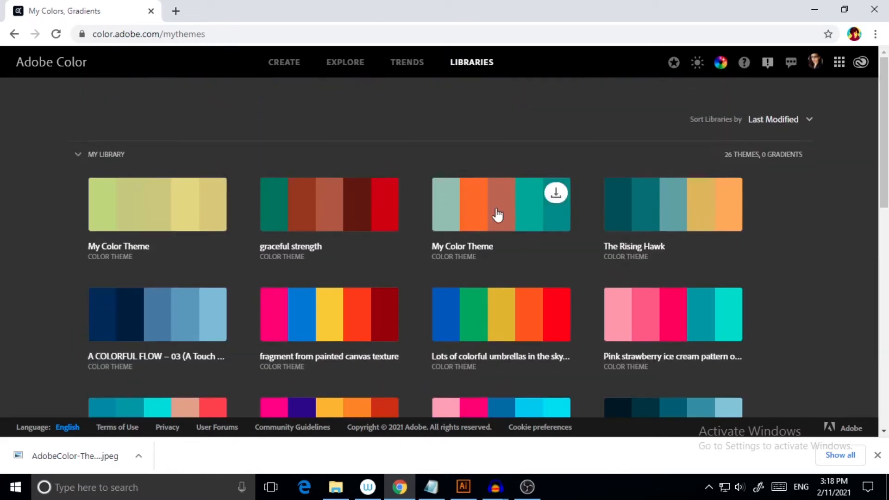
scroll(up, 3)
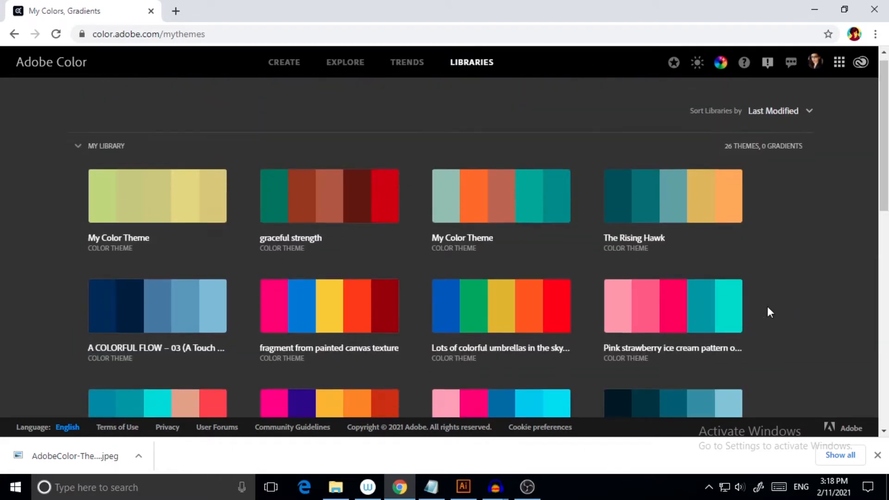
scroll(down, 3)
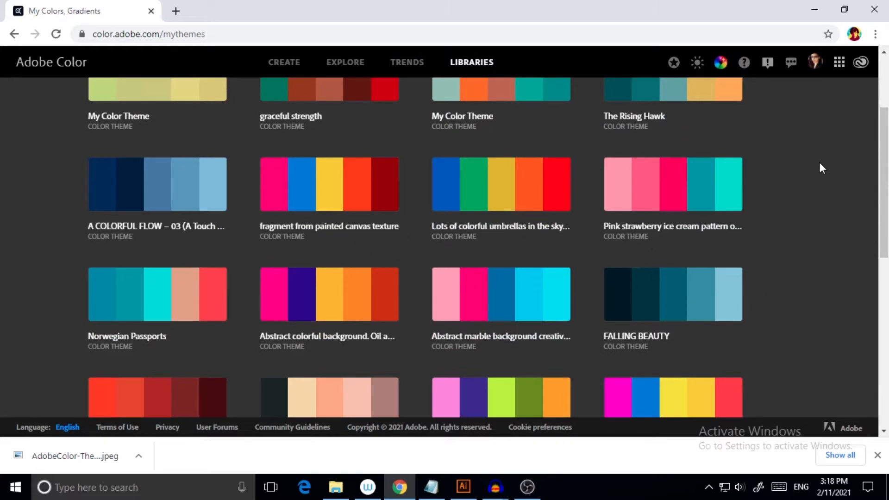
scroll(down, 3)
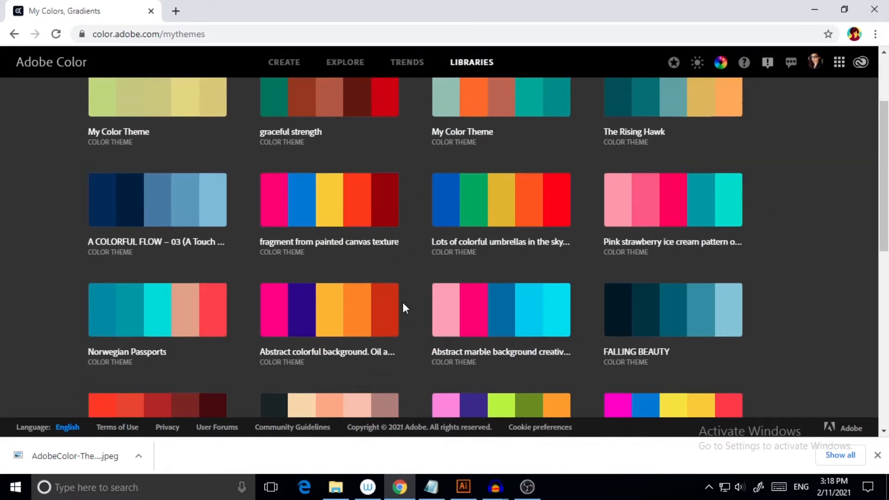
scroll(up, 3)
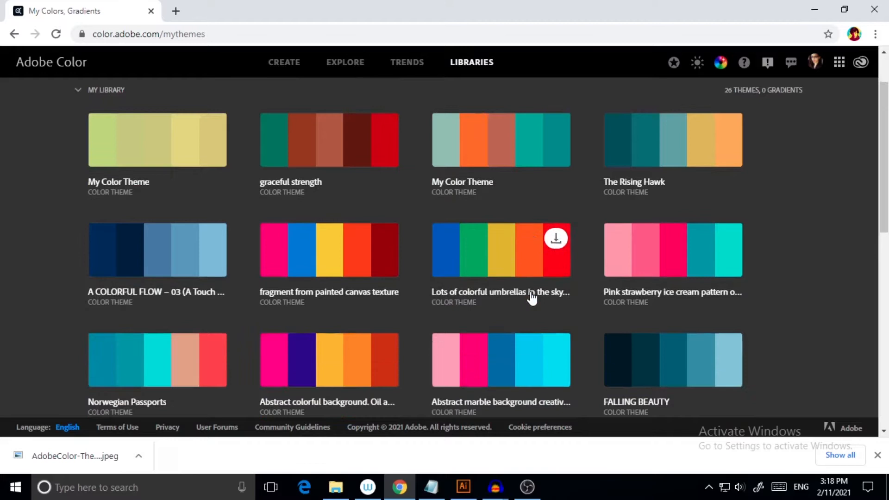
mouse_move(182, 64)
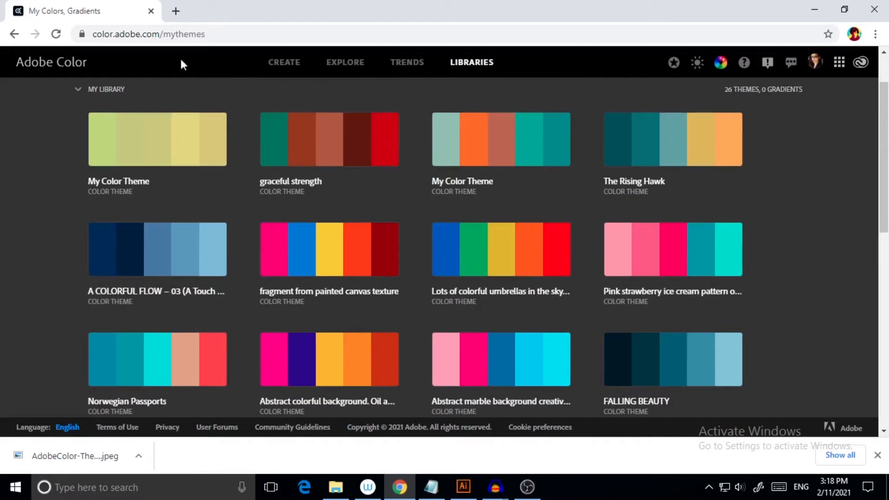
mouse_move(200, 60)
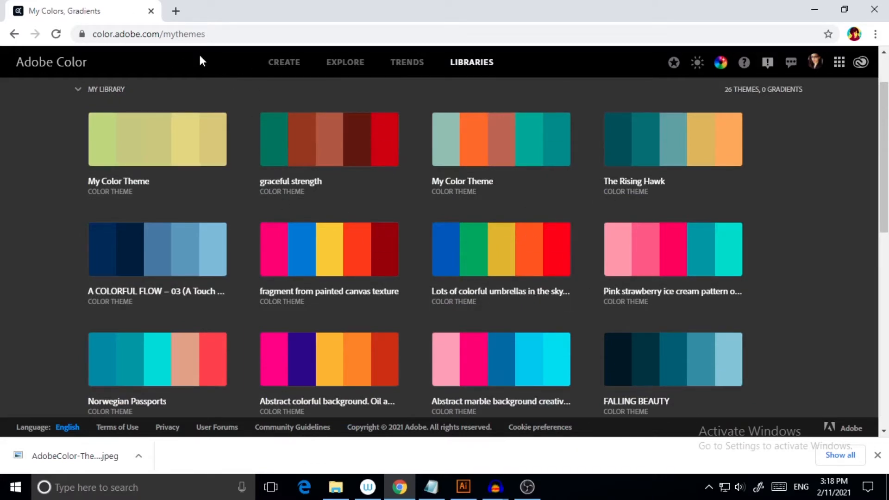
mouse_move(601, 250)
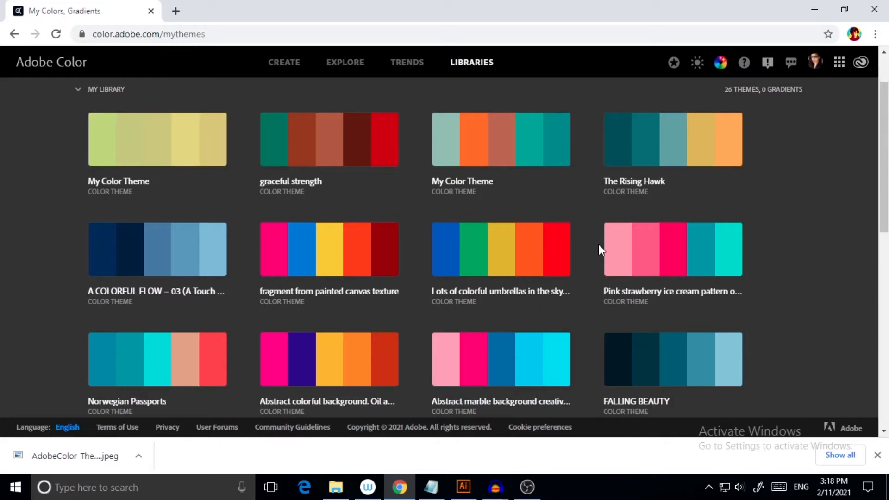
mouse_move(707, 307)
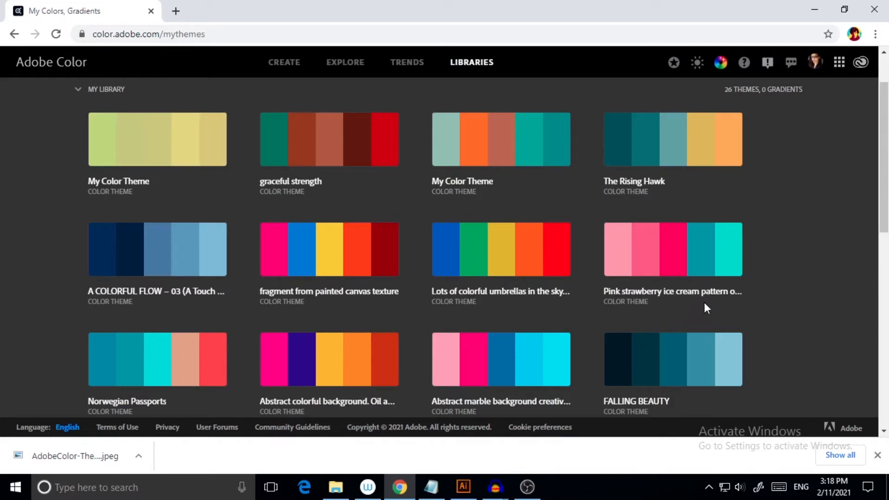
scroll(up, 3)
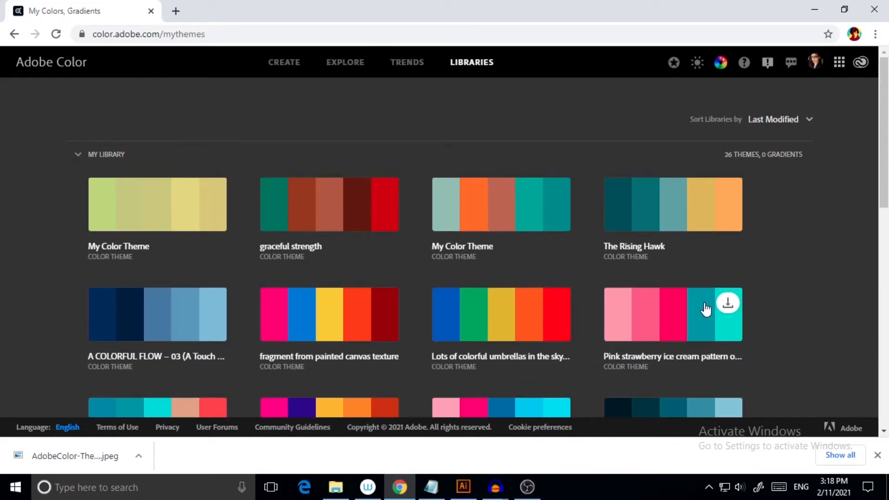
mouse_move(419, 210)
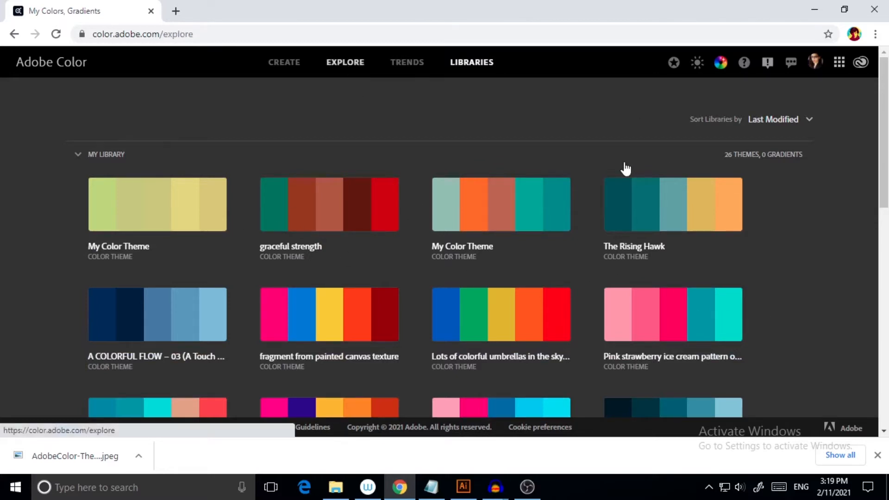
- Add the blue flower-illustration theme from the Explore gallery to My Library
click(345, 63)
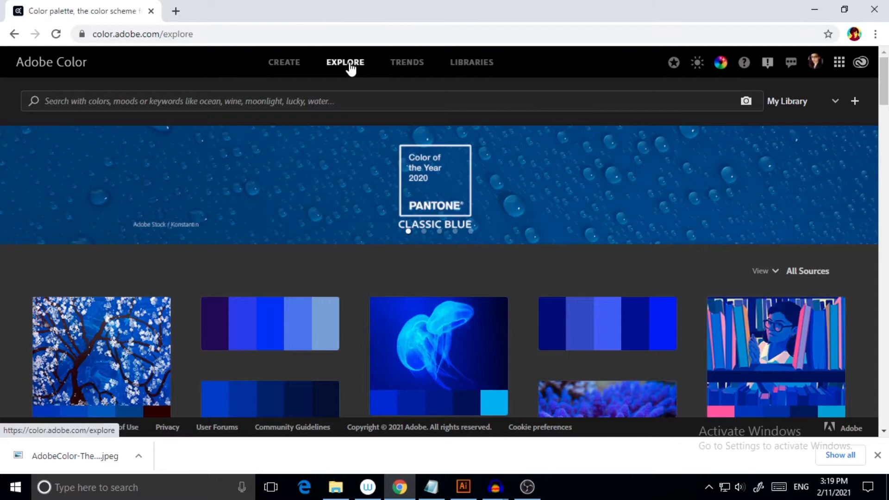
scroll(down, 3)
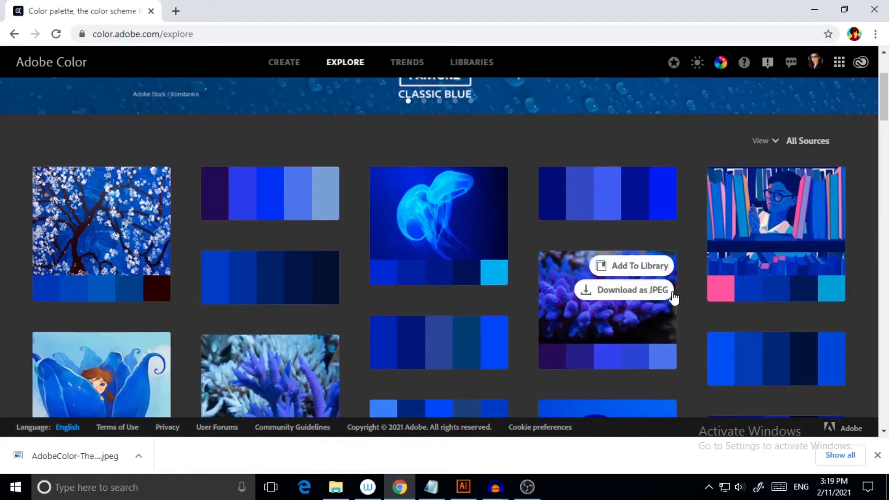
scroll(down, 3)
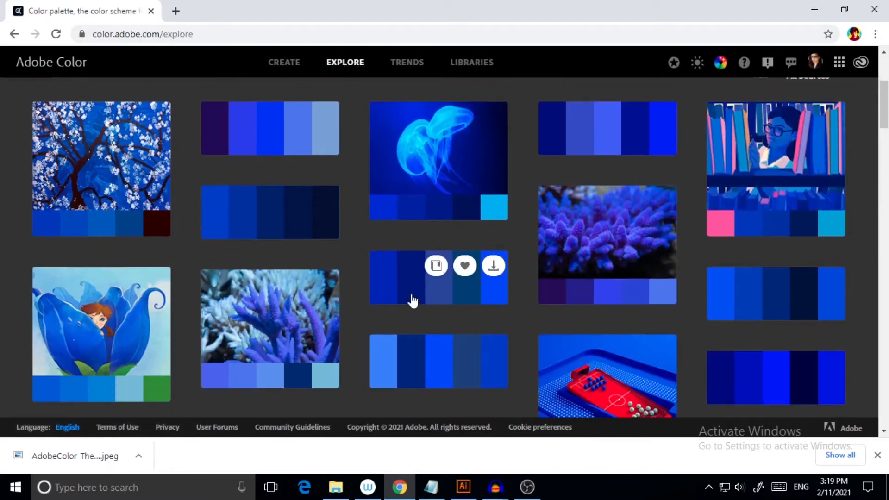
mouse_move(816, 196)
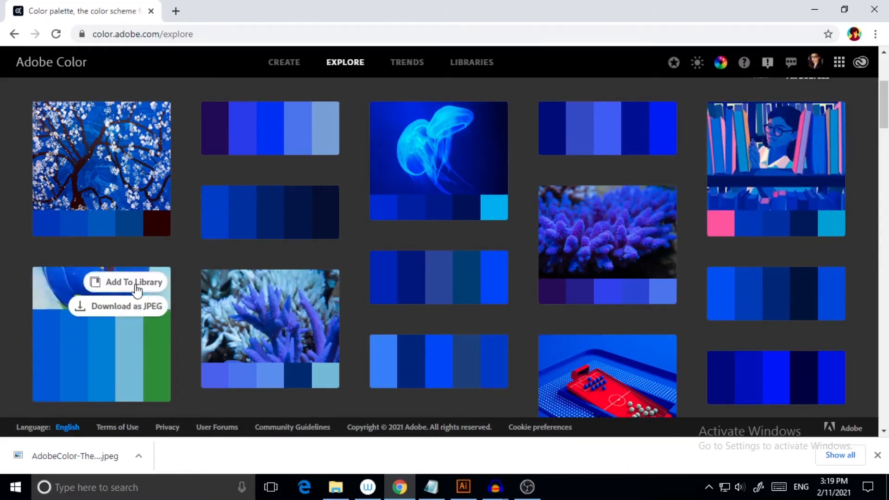
mouse_move(119, 291)
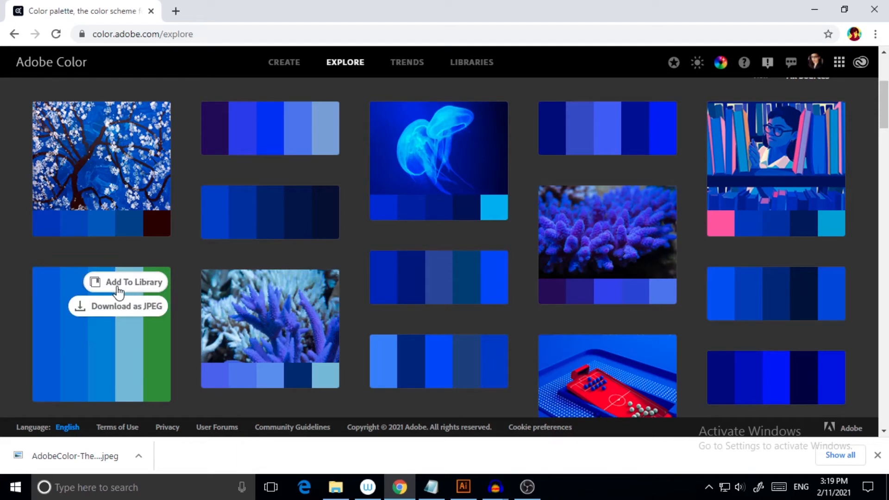
mouse_move(119, 298)
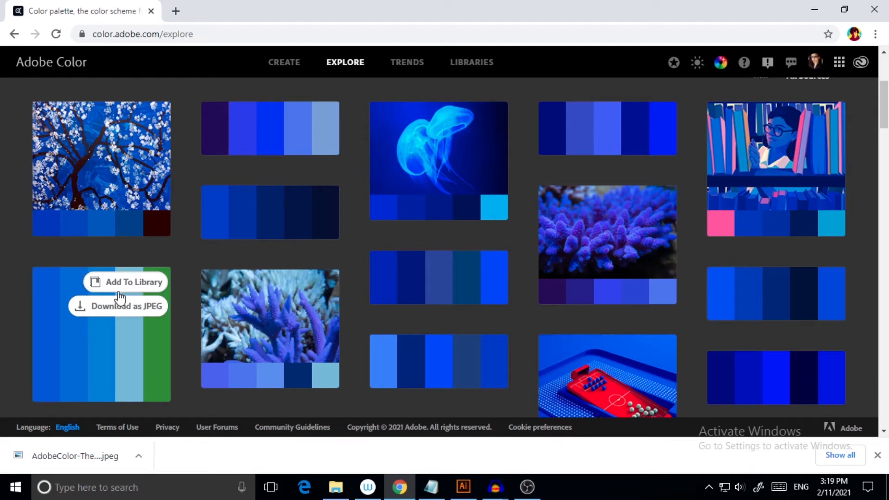
mouse_move(118, 288)
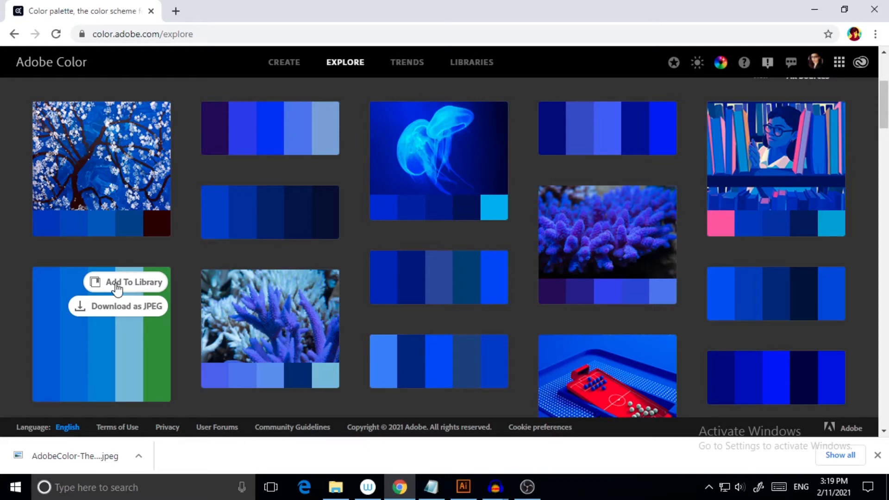
click(133, 282)
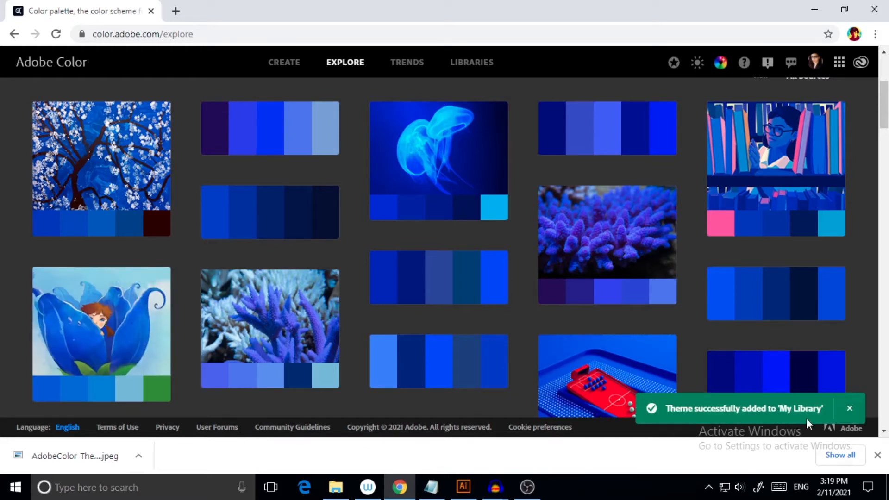
mouse_move(820, 73)
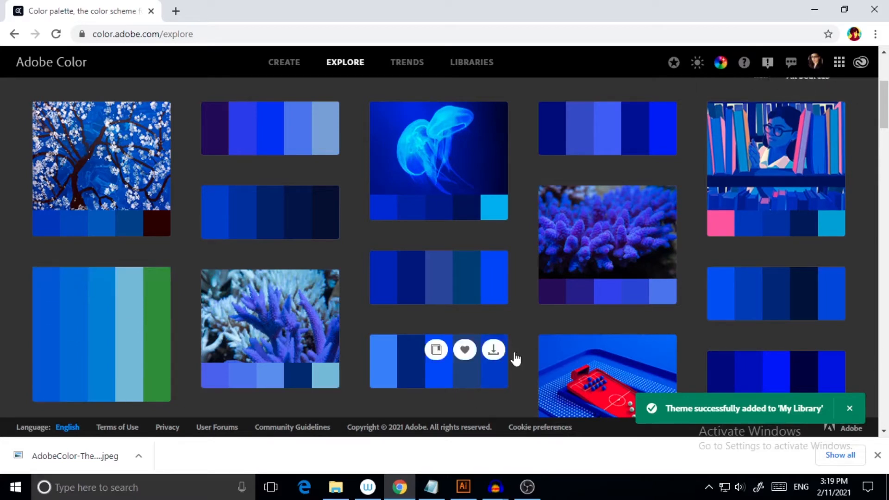
scroll(down, 3)
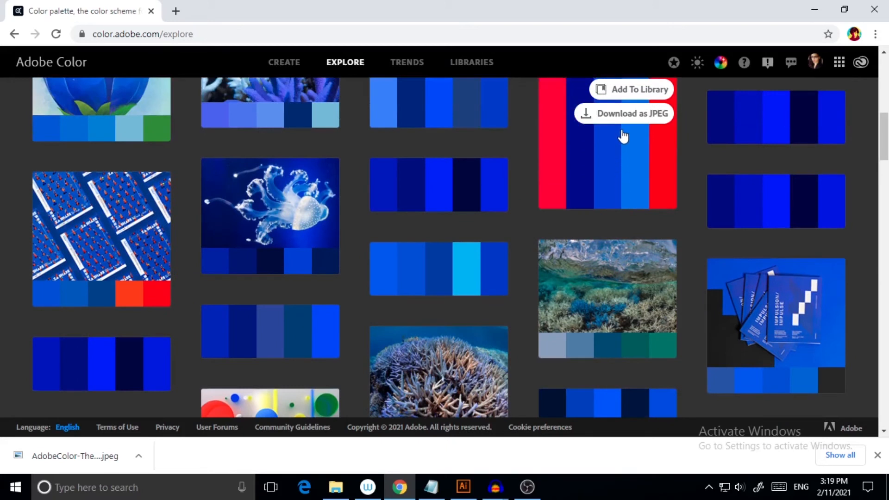
mouse_move(639, 93)
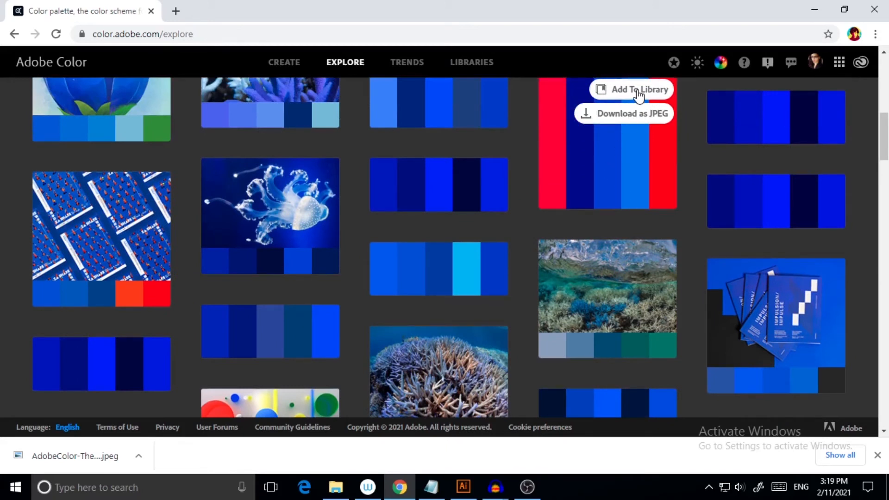
mouse_move(683, 232)
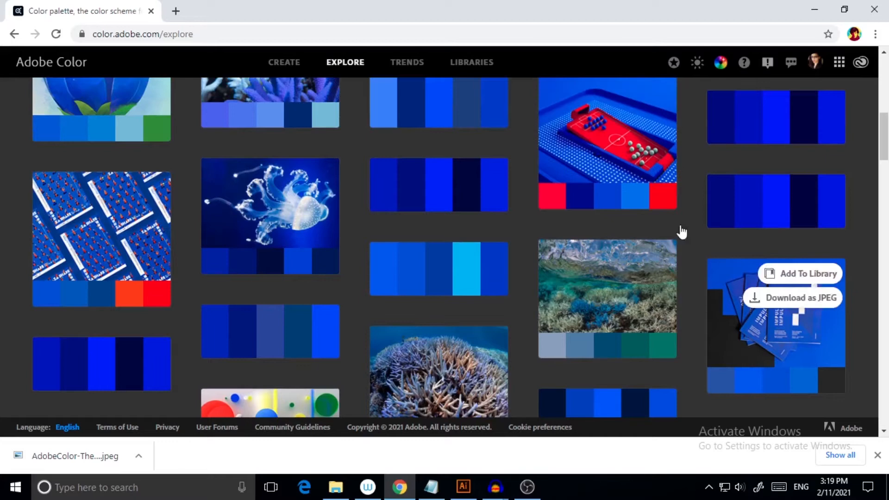
scroll(down, 3)
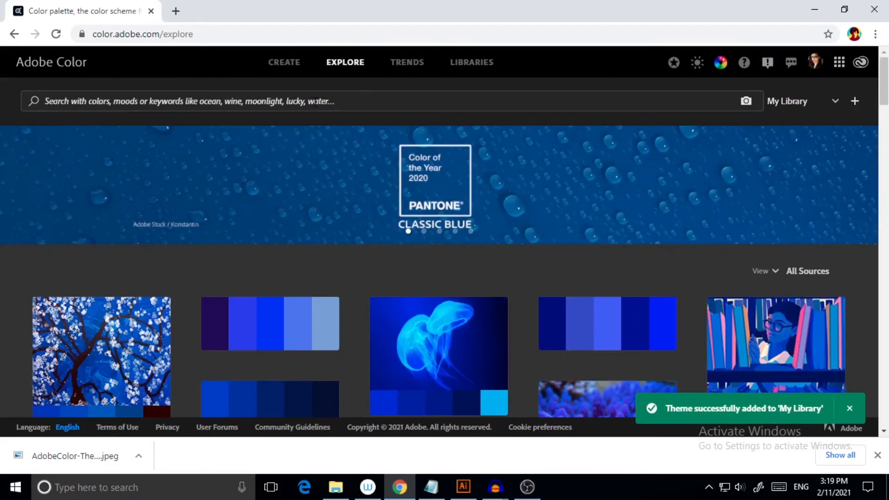
mouse_move(407, 62)
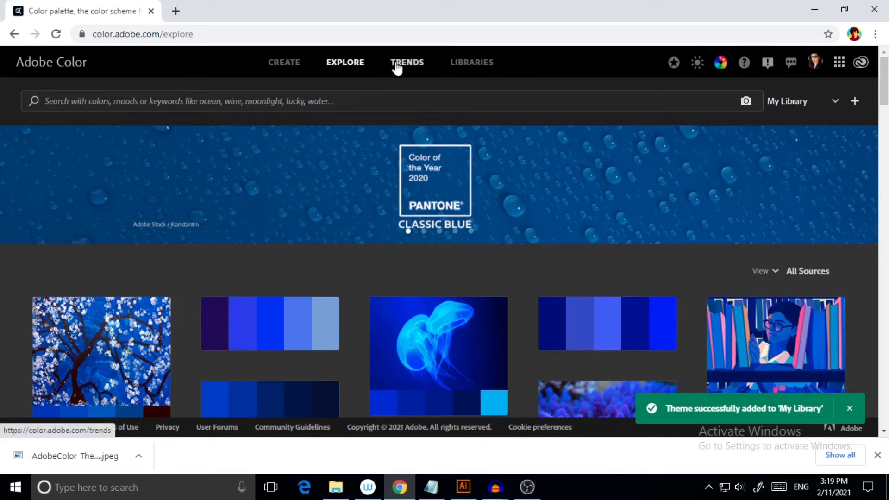
- Go to Trends and open View More on the Fashion section's Behance-curated themes
click(407, 62)
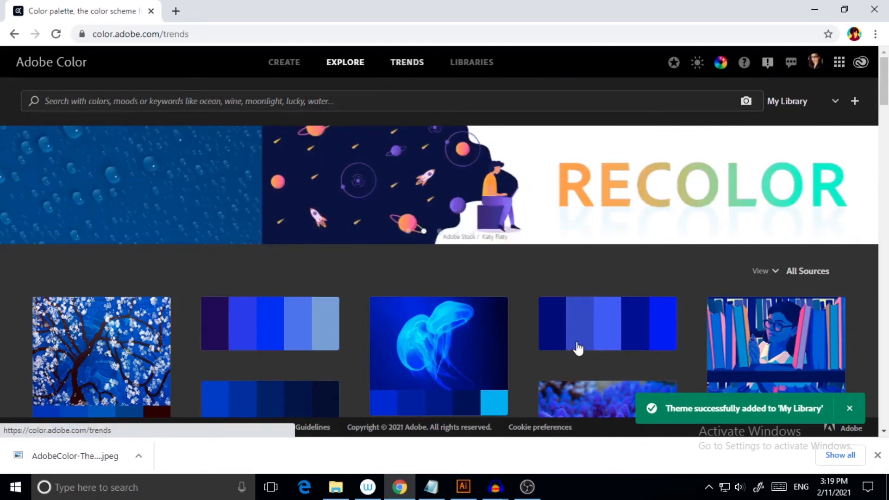
click(406, 62)
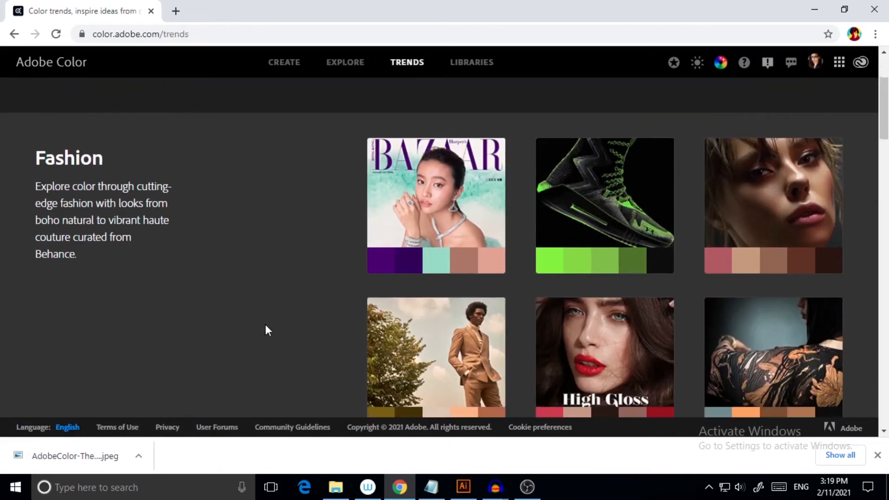
mouse_move(788, 363)
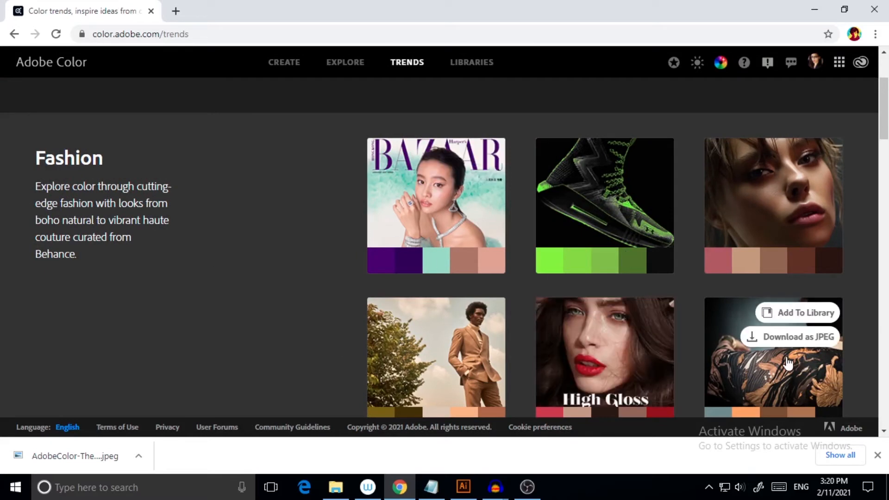
scroll(down, 3)
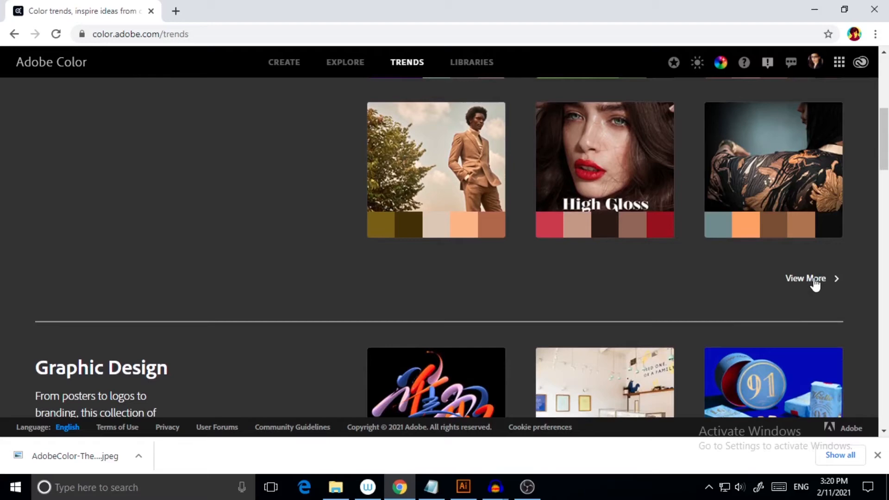
click(805, 278)
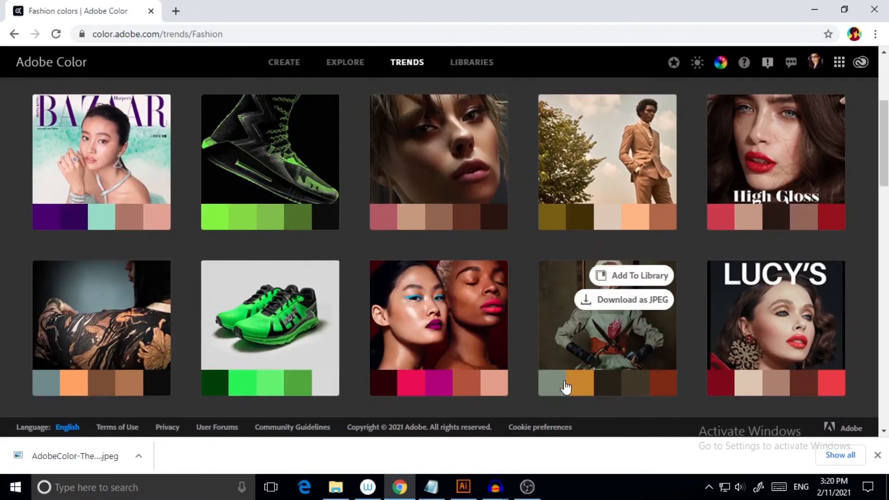
scroll(up, 3)
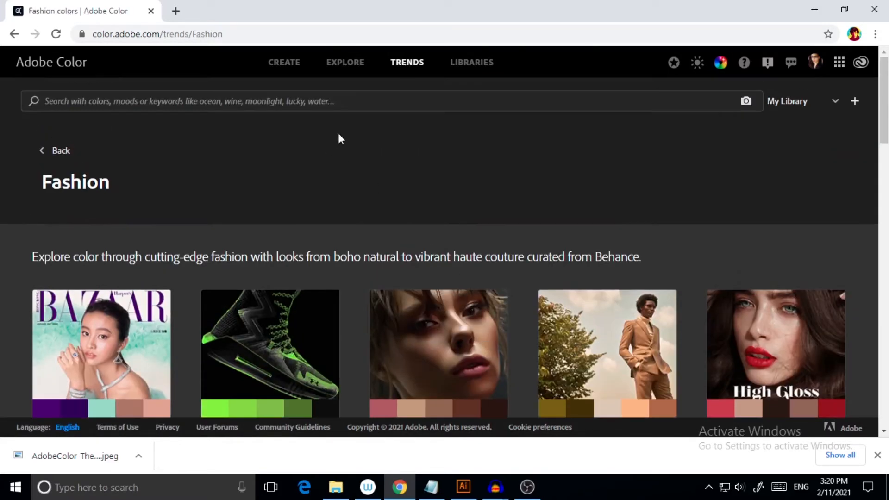
mouse_move(284, 62)
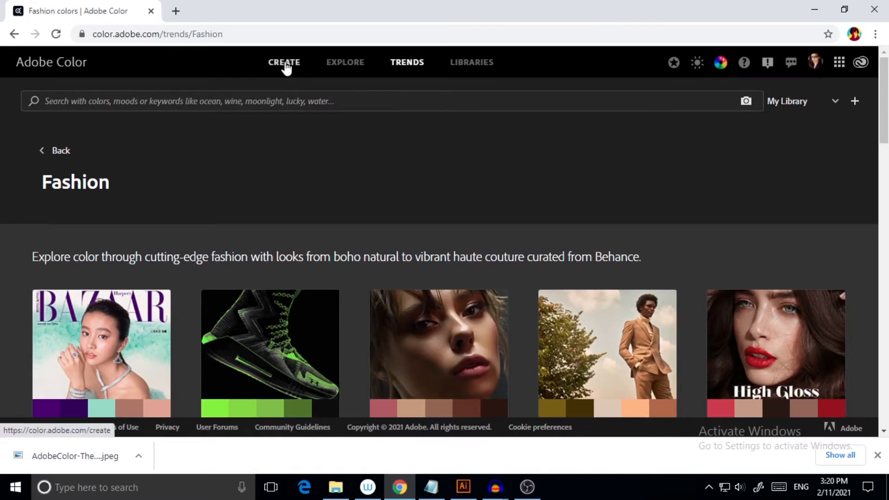
- Switch to Create and select the Extract Theme tab
click(283, 62)
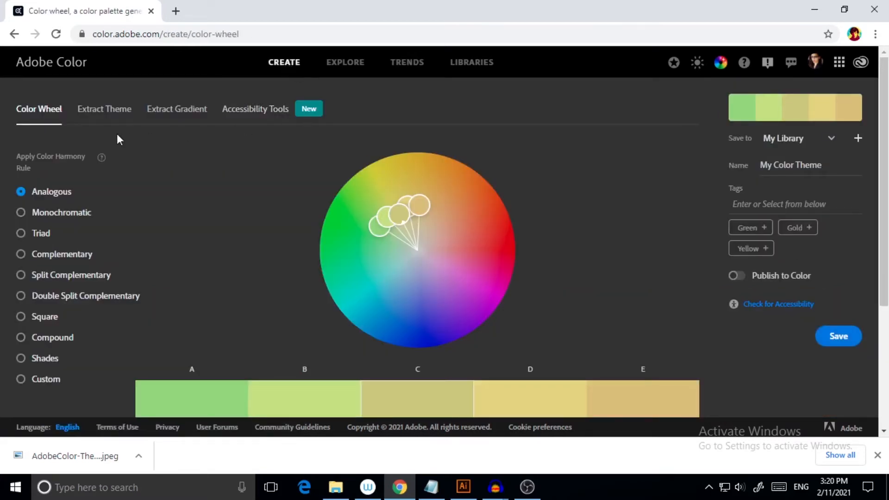
mouse_move(190, 124)
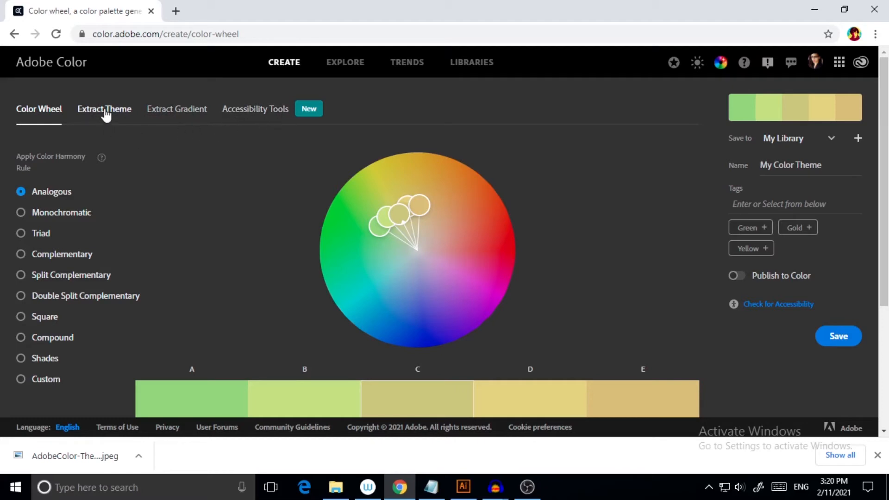
click(104, 109)
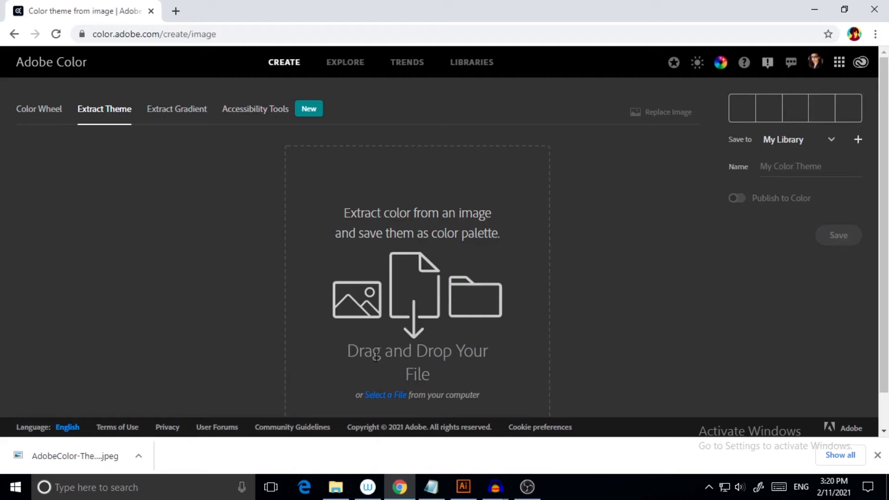
mouse_move(440, 396)
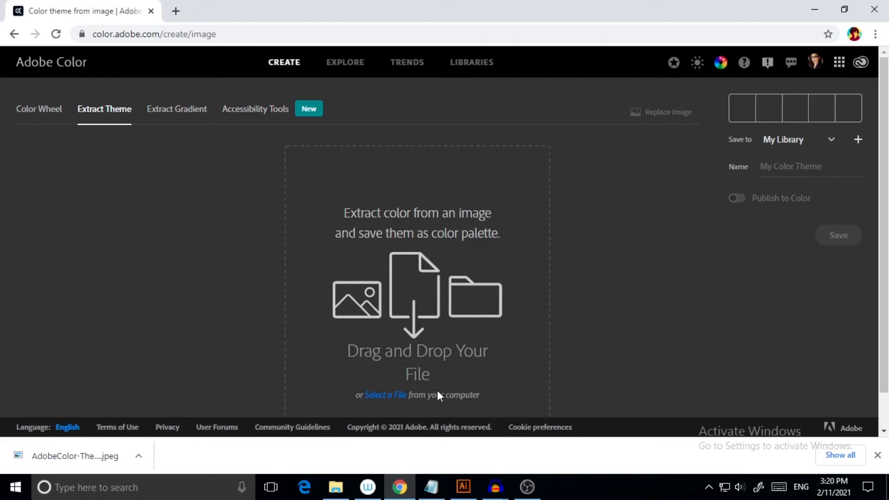
- Upload the cloudy landscape painting from the heavypaint folder to extract its palette
click(385, 394)
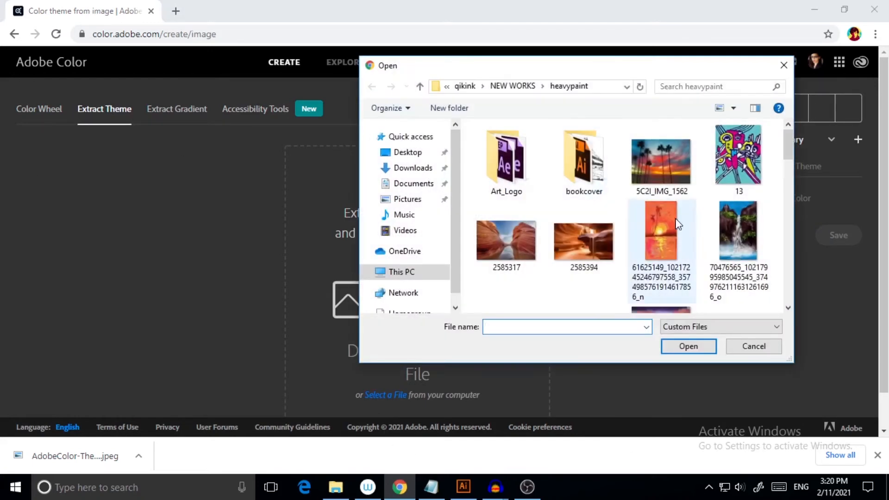
scroll(down, 3)
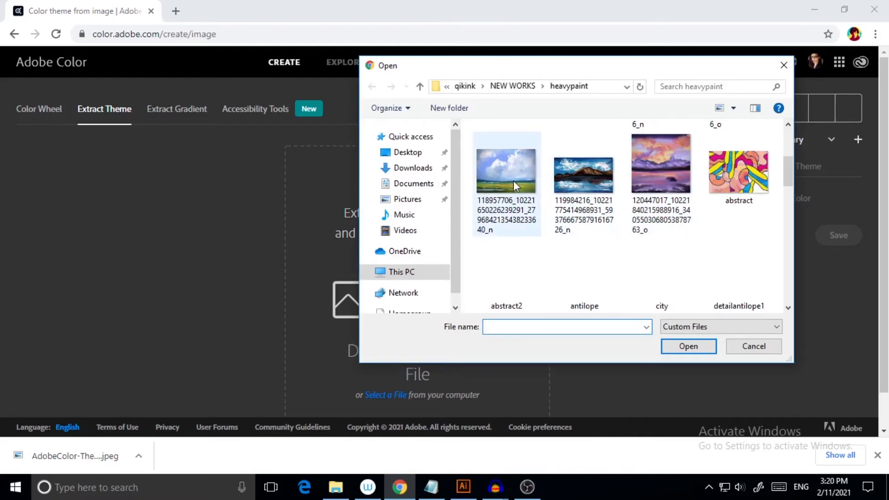
click(505, 171)
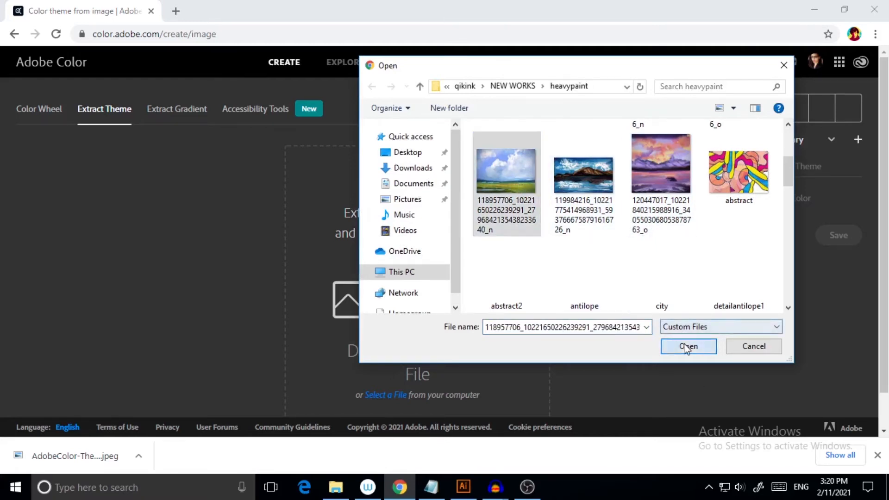
click(688, 346)
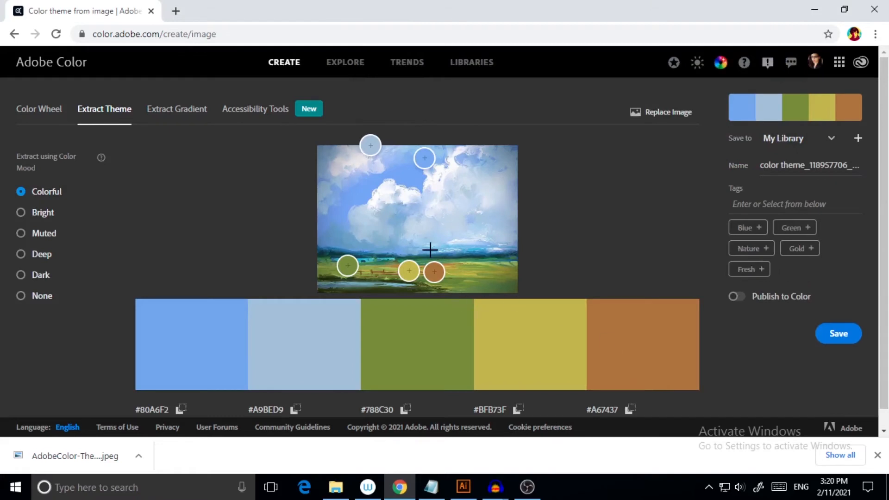
mouse_move(267, 413)
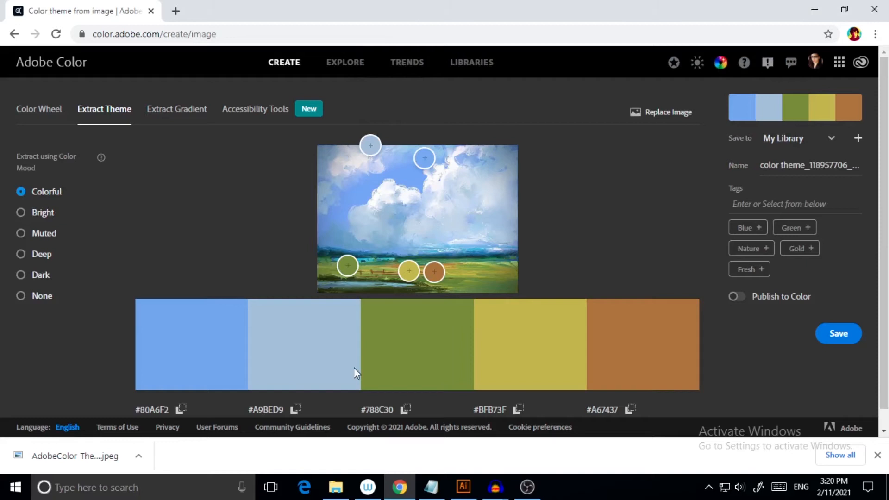
mouse_move(462, 223)
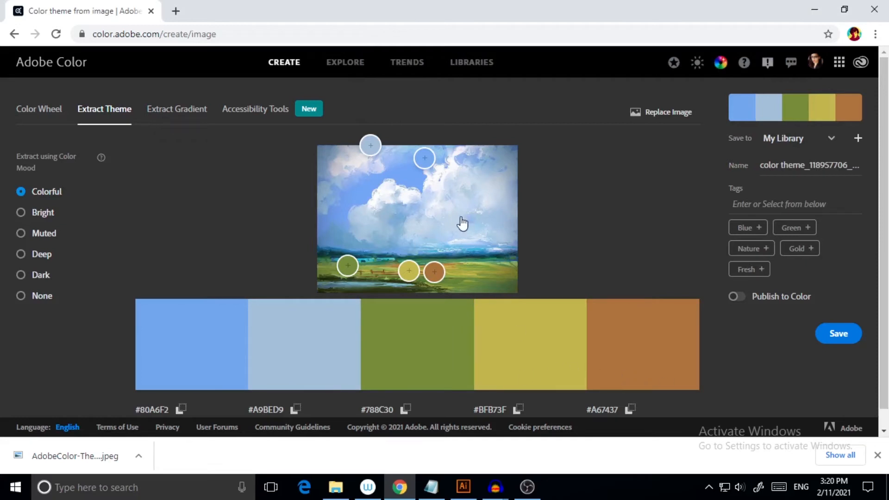
mouse_move(458, 202)
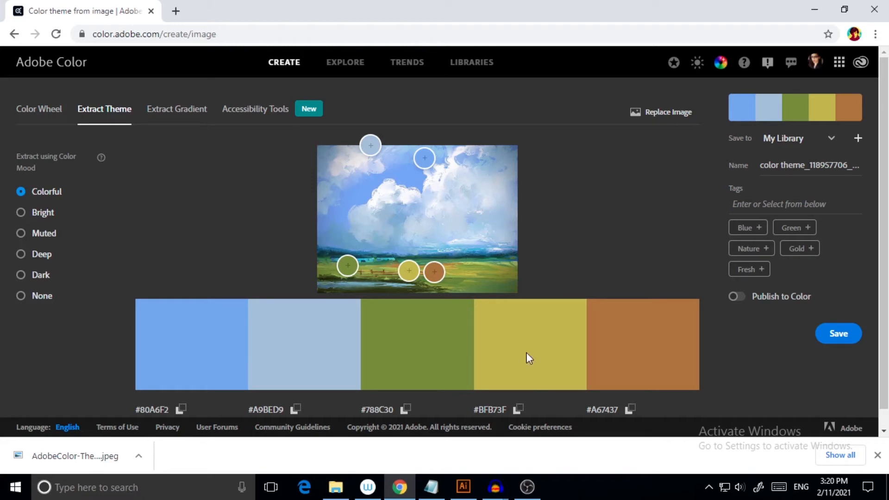
mouse_move(61, 101)
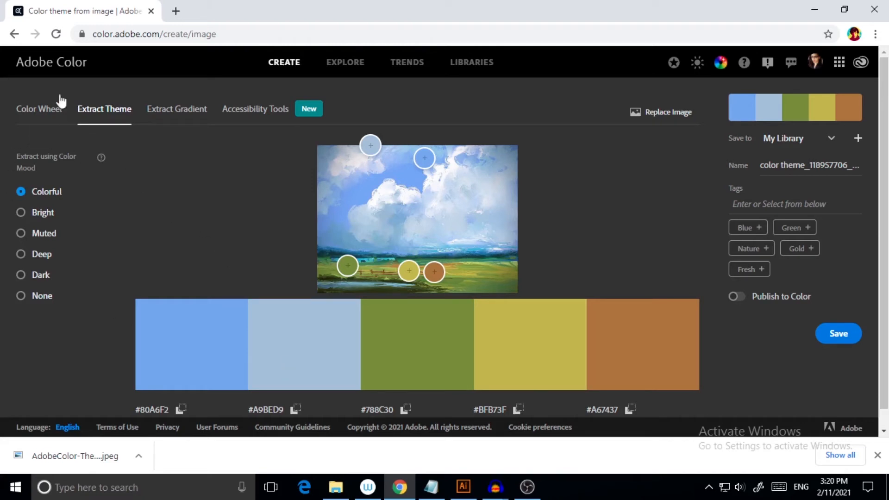
mouse_move(52, 277)
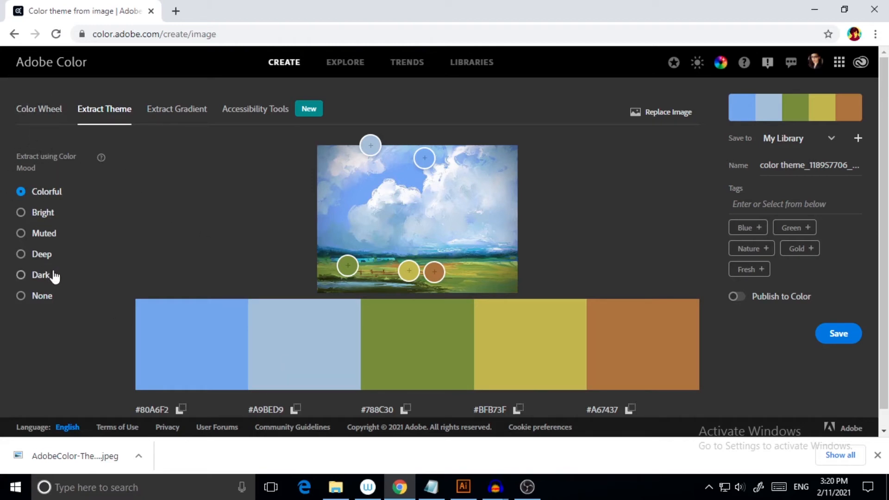
mouse_move(48, 220)
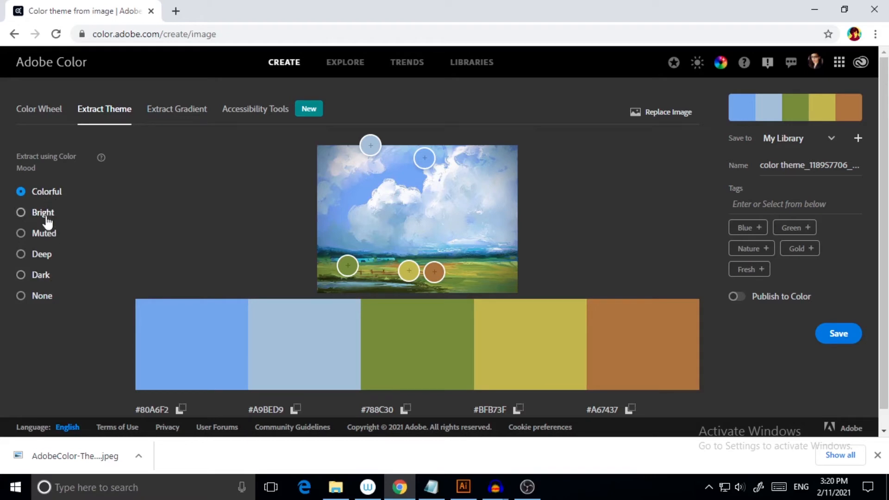
mouse_move(56, 195)
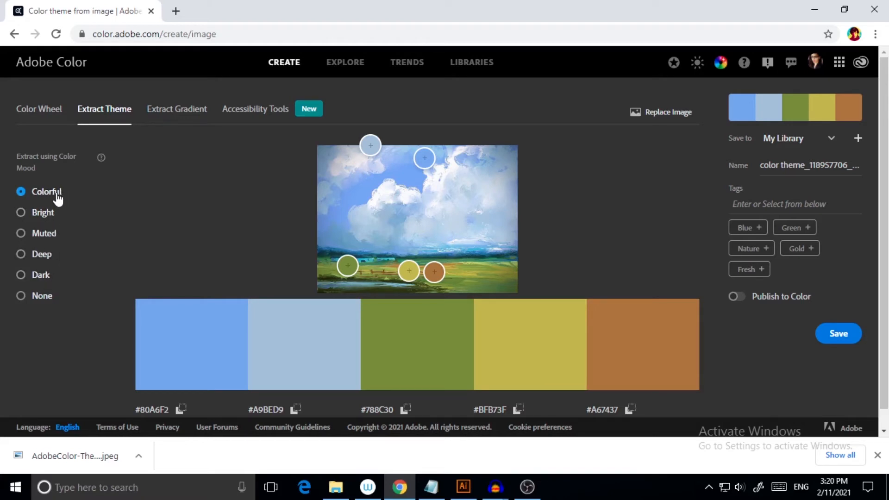
mouse_move(21, 213)
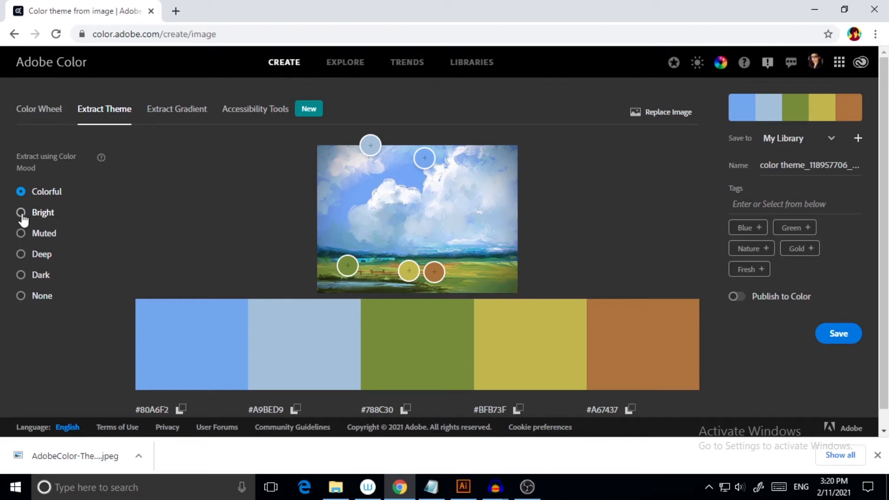
- Try the Bright and Muted moods, then settle on Dark (#80A6F2 to #23260D)
click(21, 212)
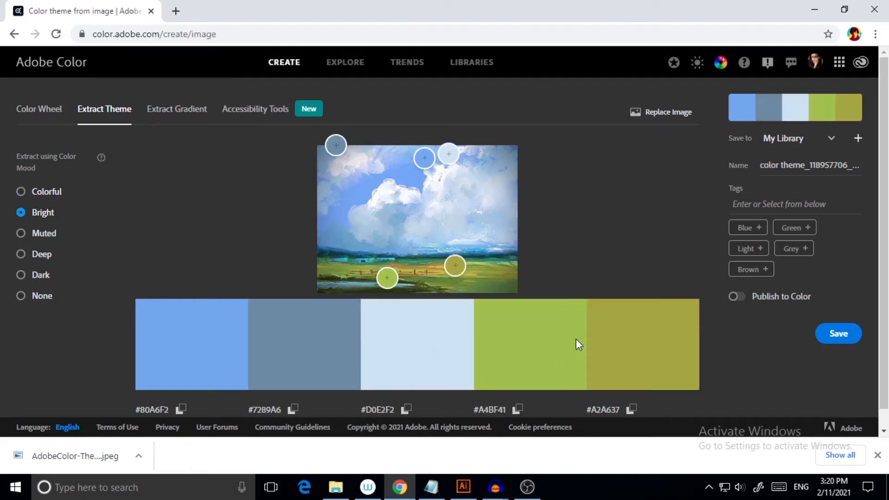
mouse_move(391, 237)
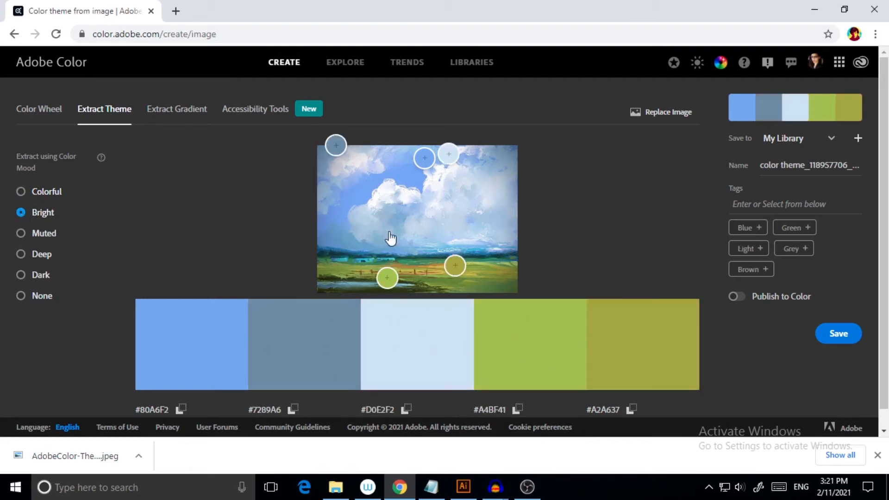
mouse_move(3, 225)
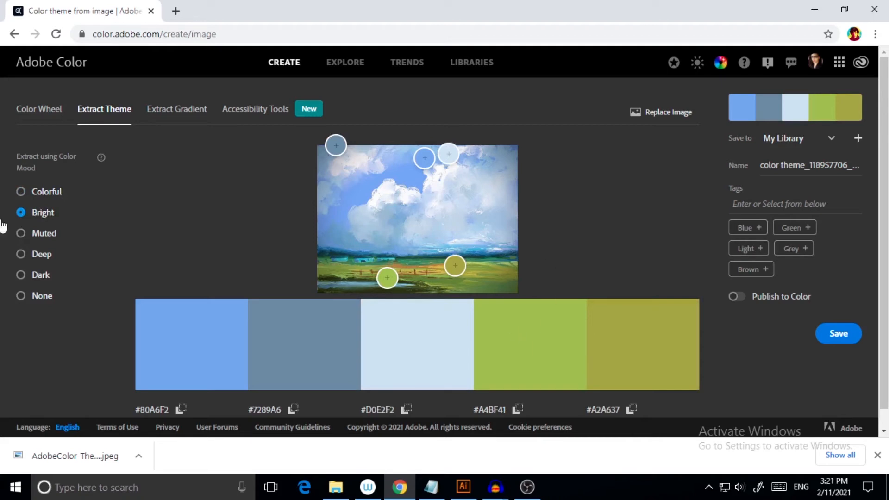
click(44, 233)
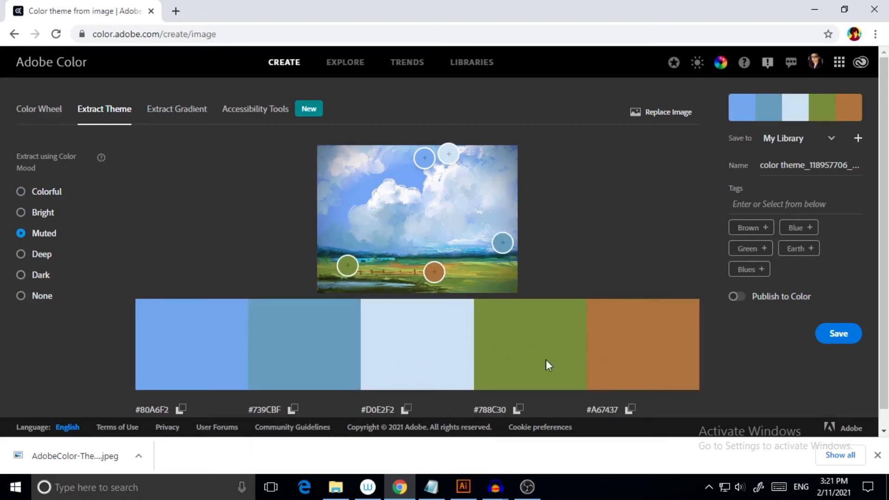
mouse_move(21, 261)
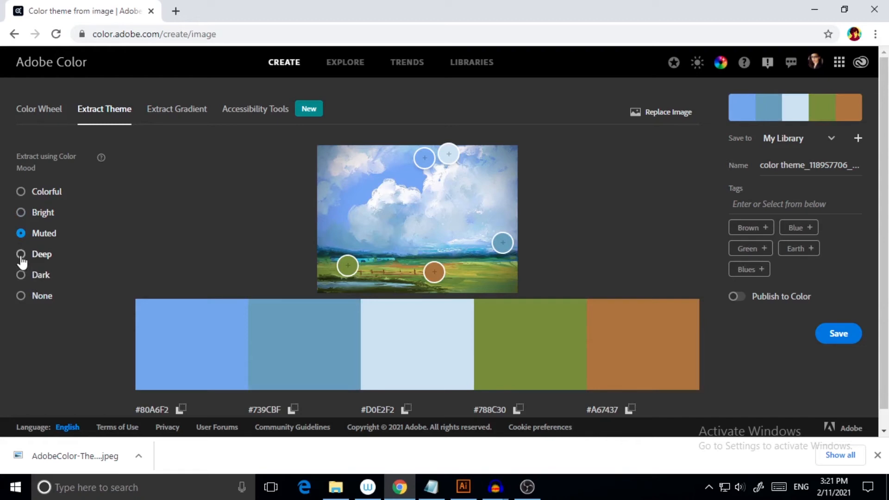
click(21, 275)
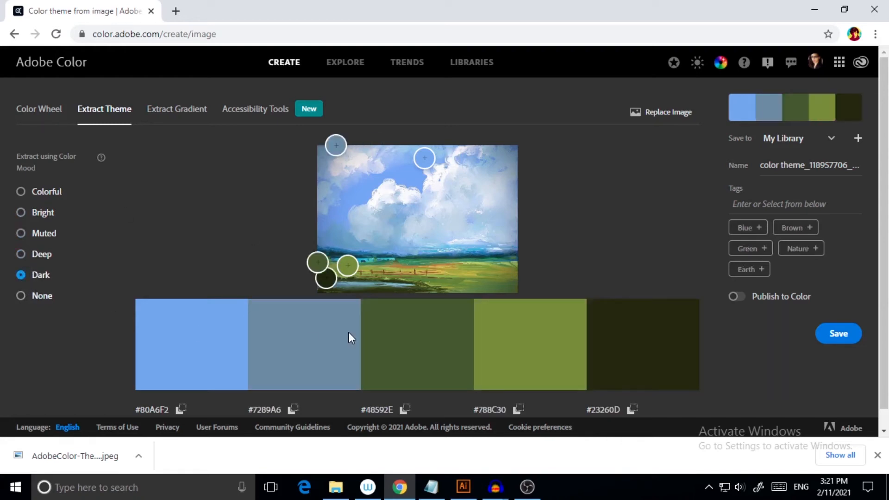
mouse_move(573, 326)
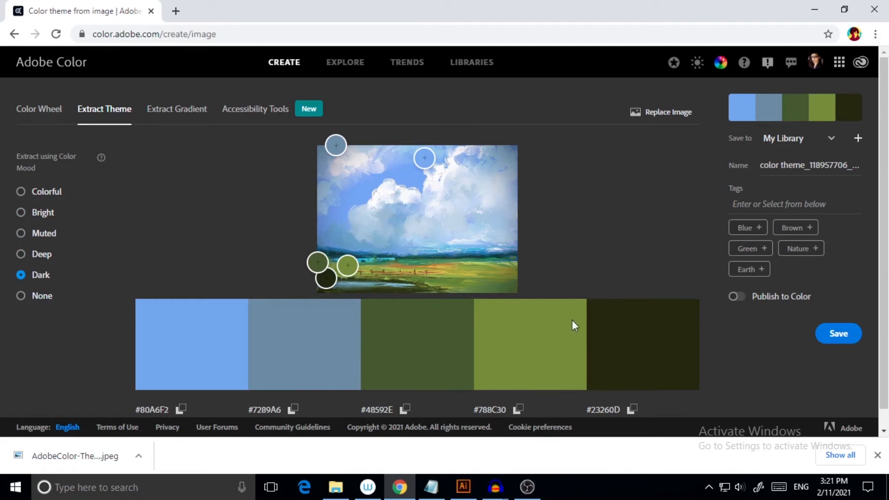
mouse_move(409, 372)
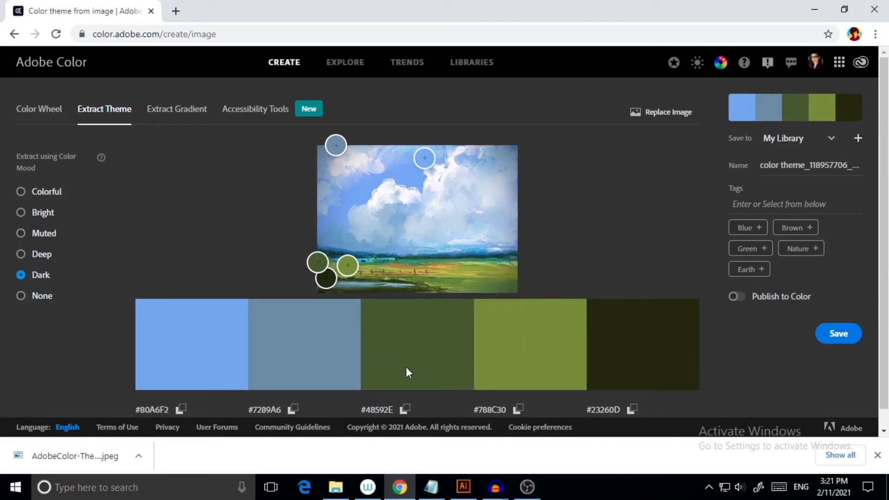
mouse_move(21, 213)
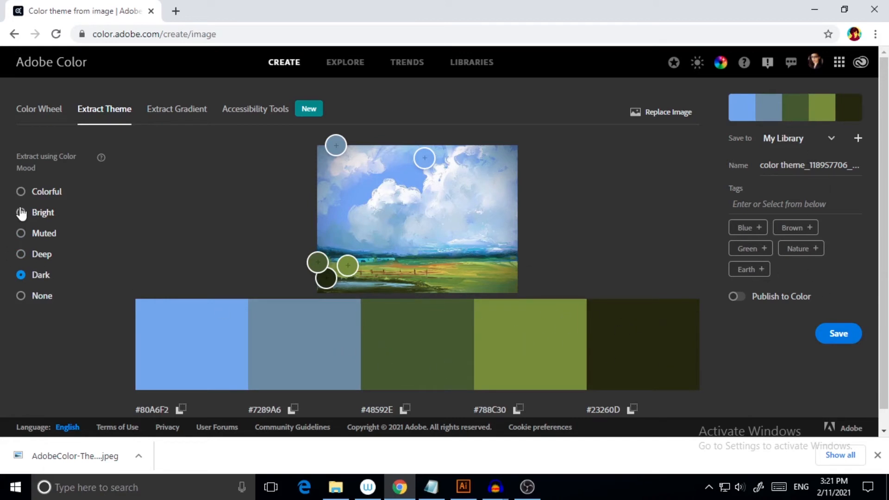
mouse_move(679, 366)
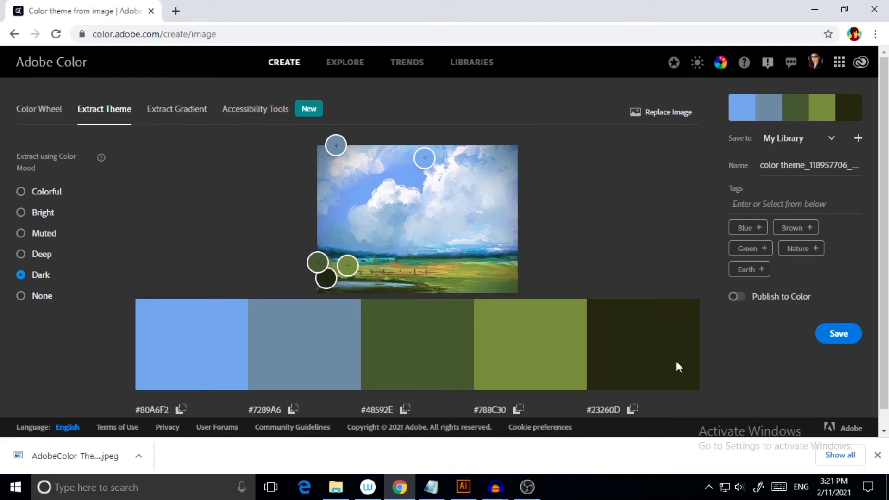
mouse_move(875, 197)
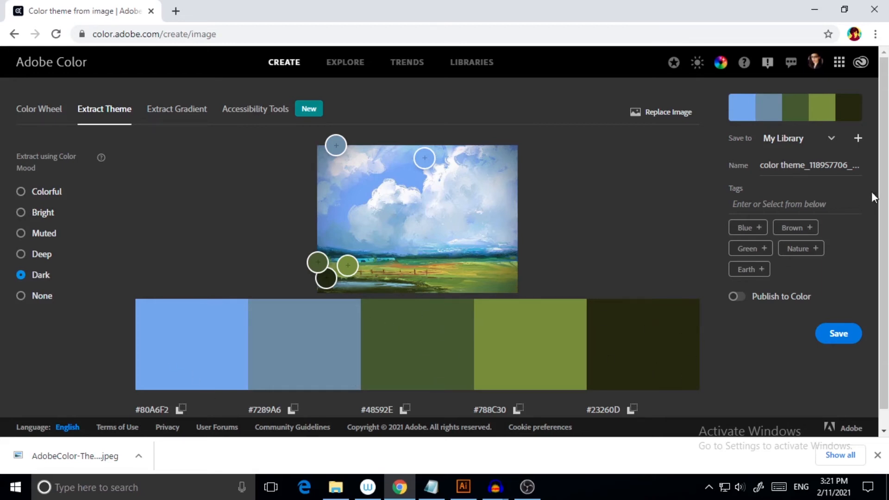
mouse_move(801, 147)
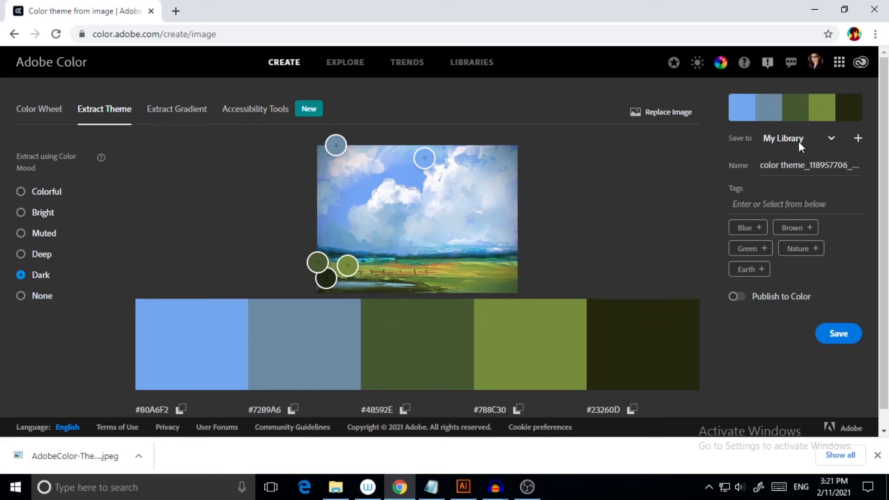
mouse_move(118, 236)
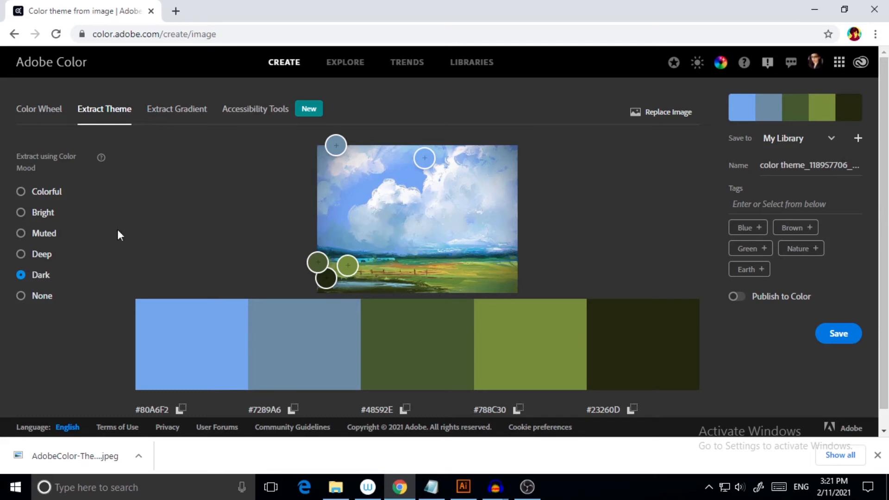
mouse_move(281, 106)
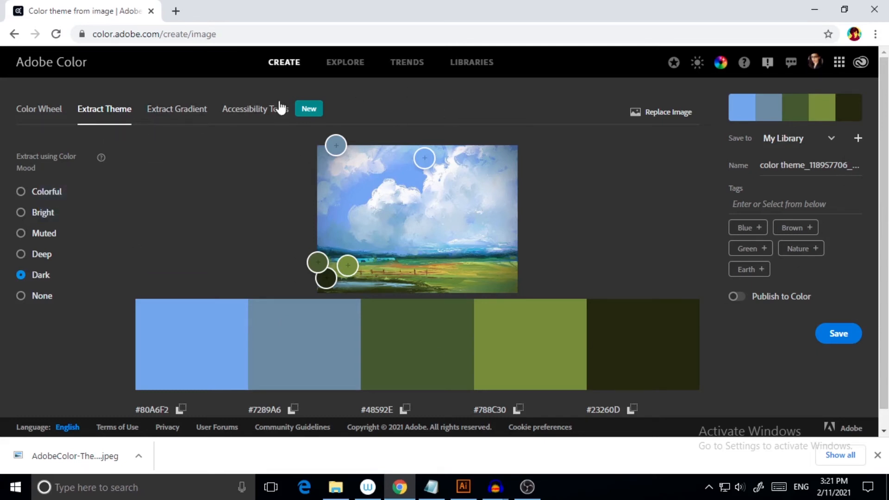
- Go to Libraries and expand My Library to list its 28 saved themes
click(477, 63)
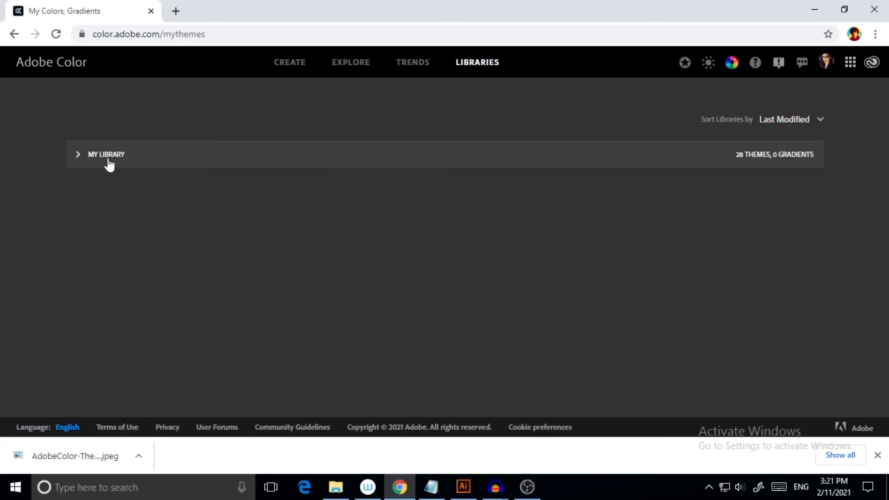
click(78, 154)
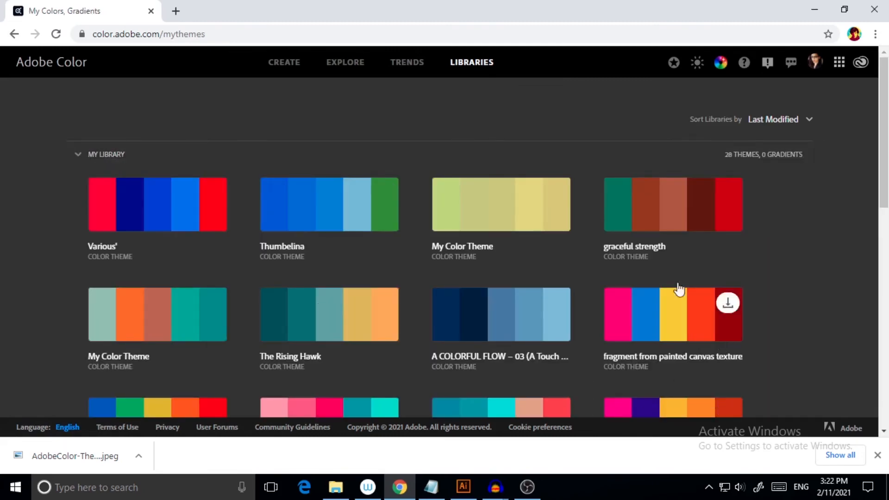
mouse_move(783, 265)
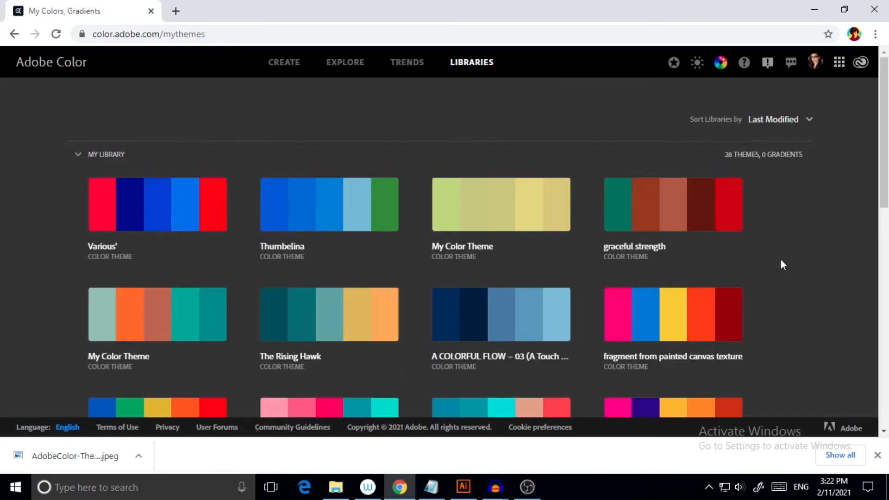
mouse_move(212, 192)
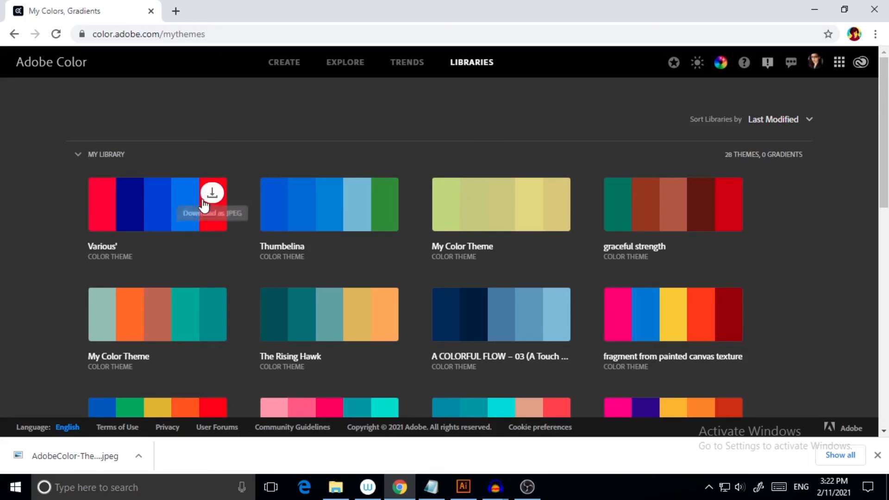
mouse_move(709, 204)
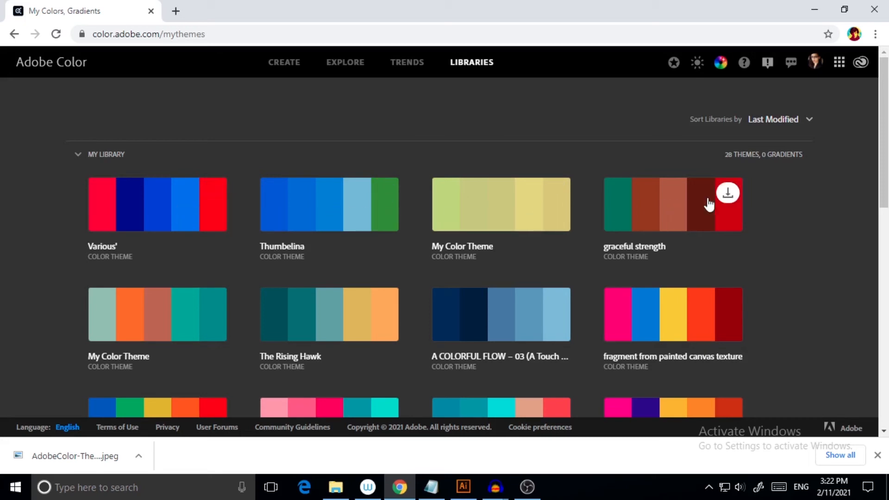
mouse_move(207, 205)
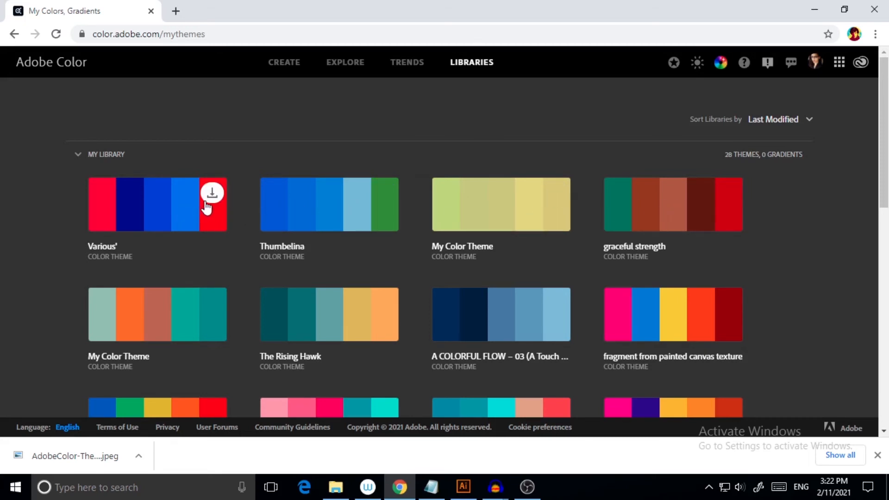
mouse_move(212, 192)
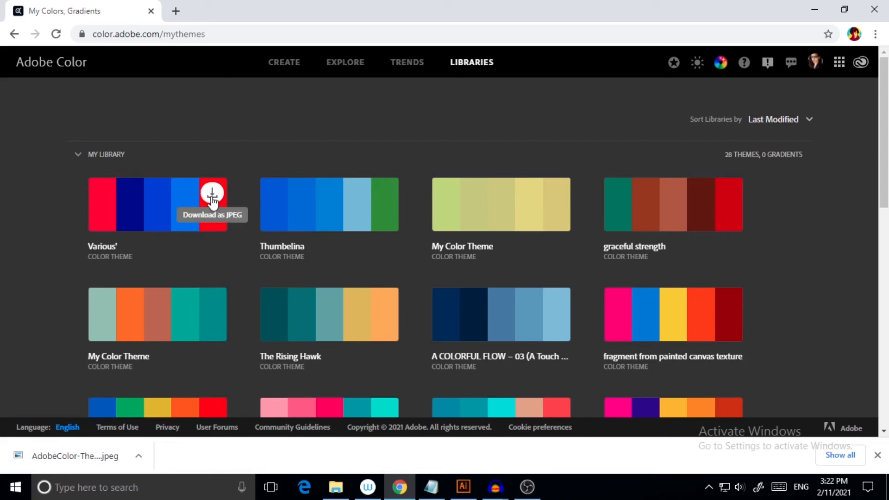
mouse_move(189, 220)
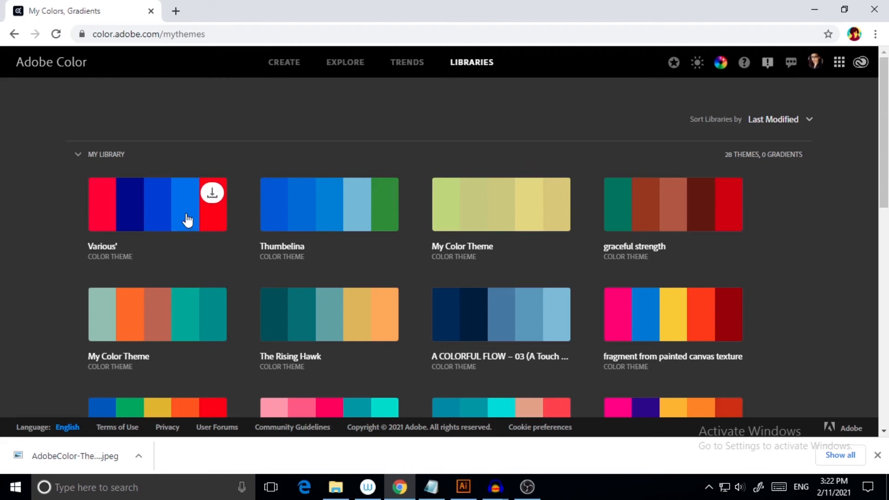
mouse_move(293, 234)
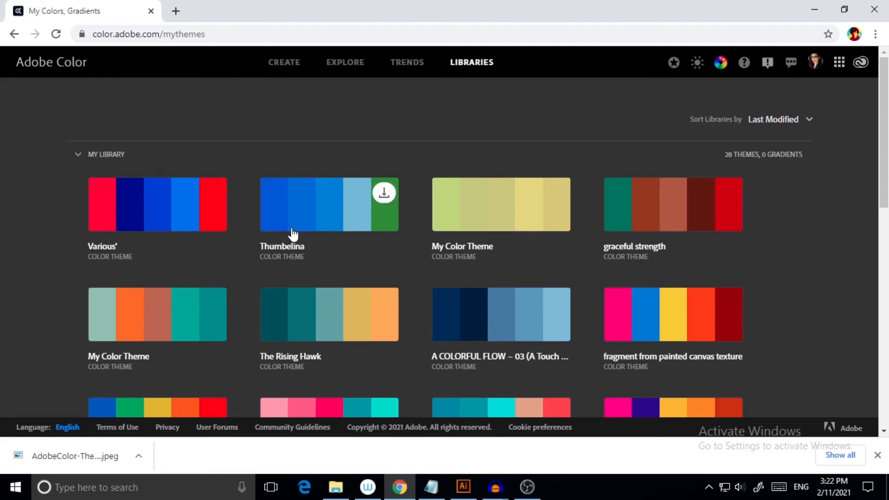
mouse_move(203, 218)
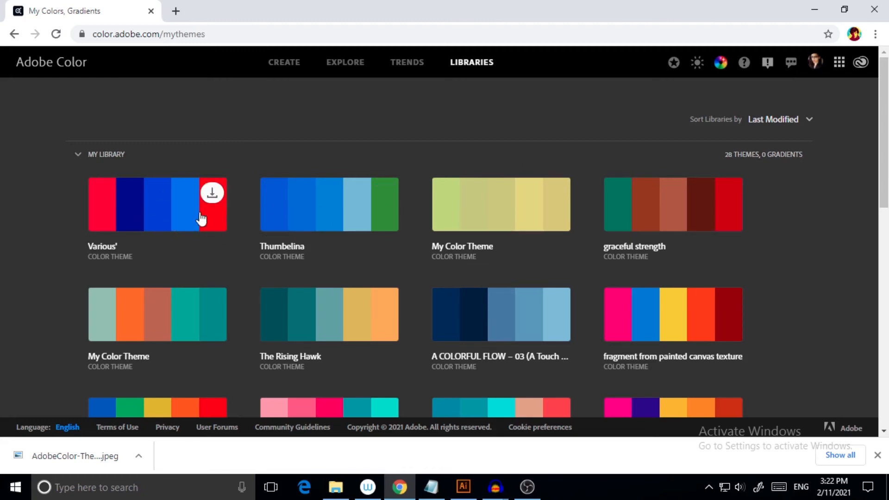
mouse_move(176, 225)
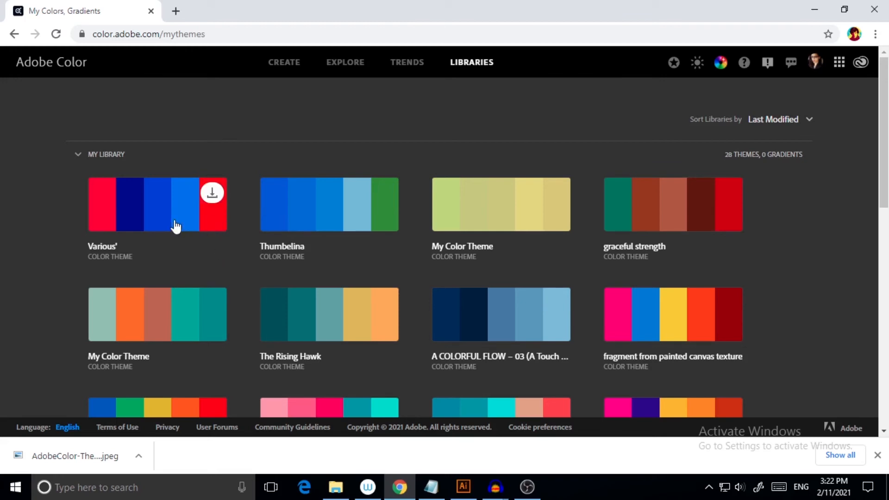
mouse_move(261, 278)
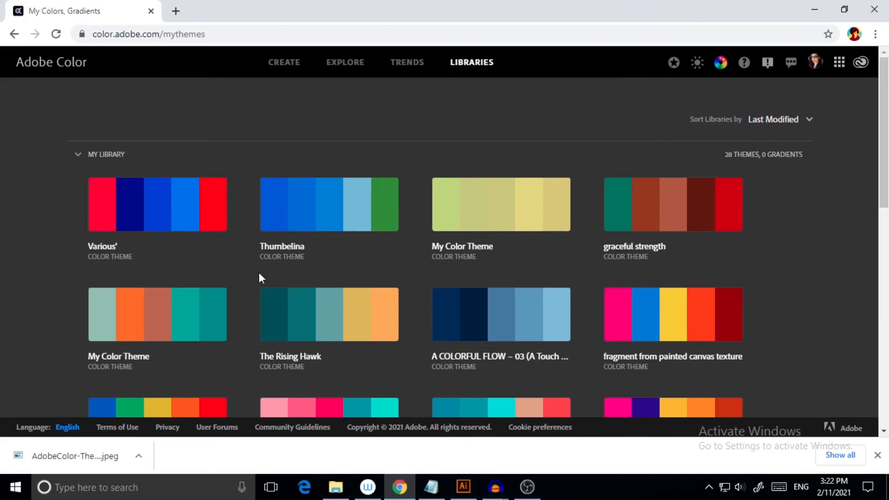